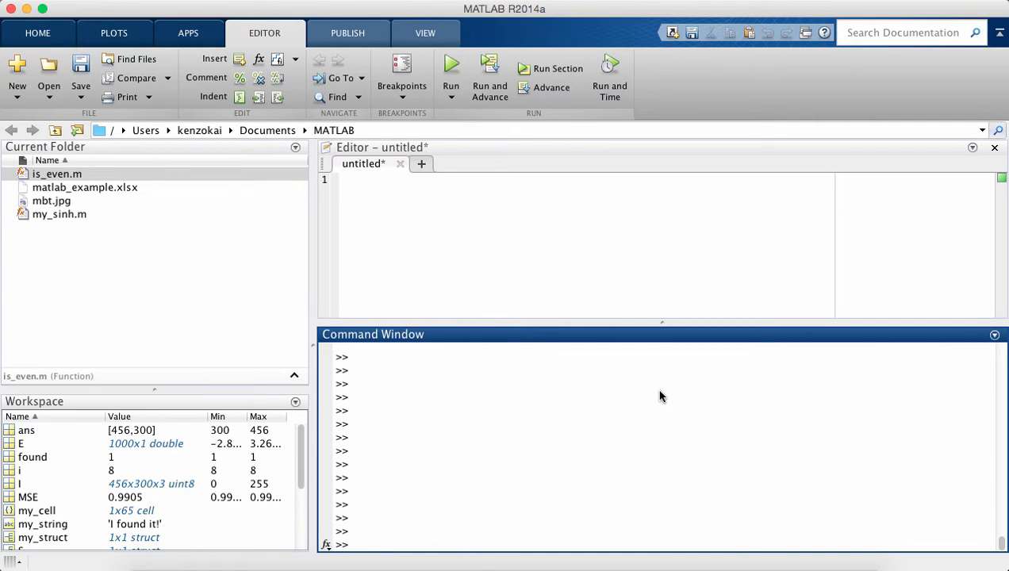
mouse_move(457, 520)
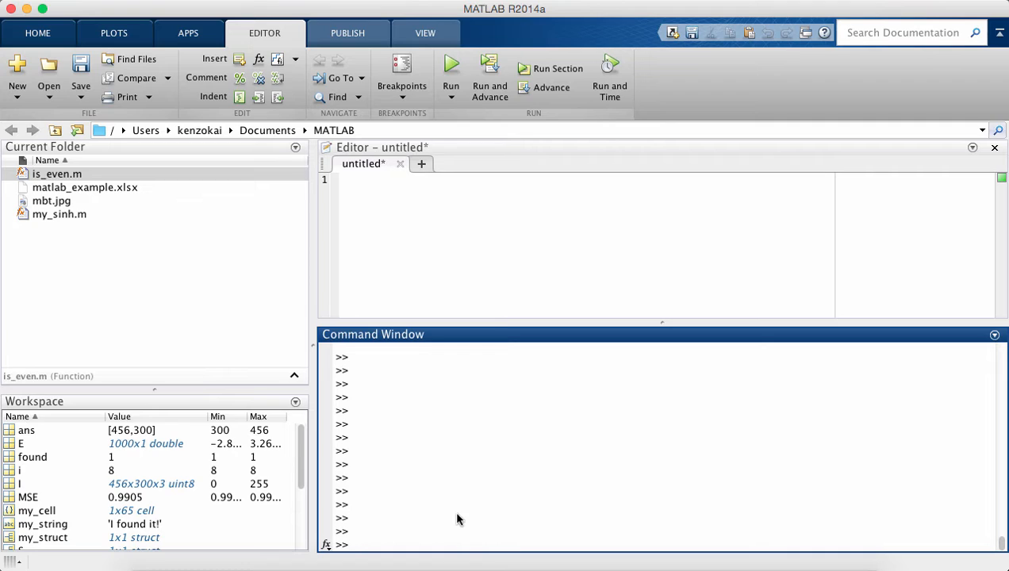
Step: Show the Command Window help for xlsread, scroll through it, then request help for xlswrite
type("xls")
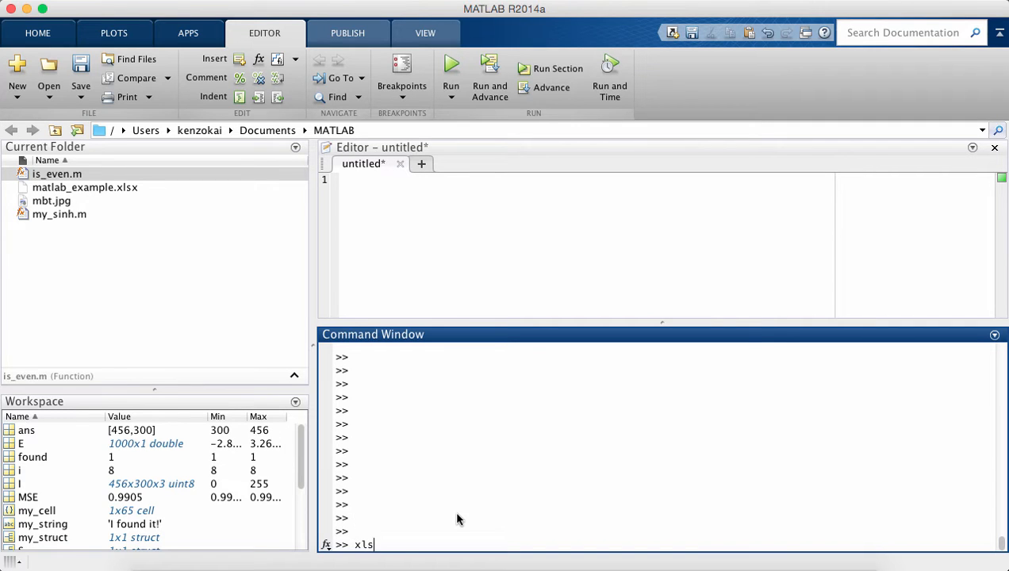
type("read")
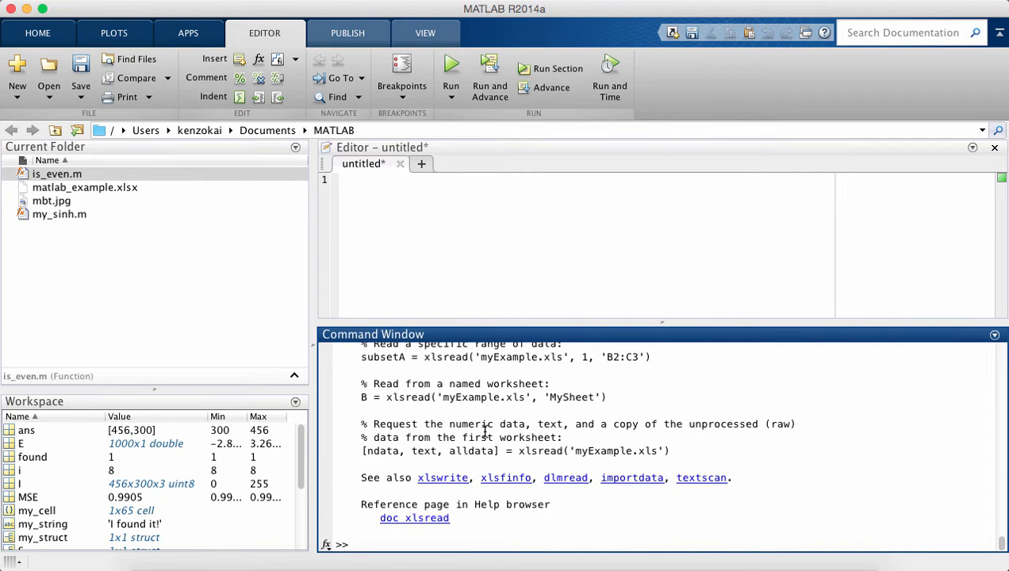
scroll("down", 3)
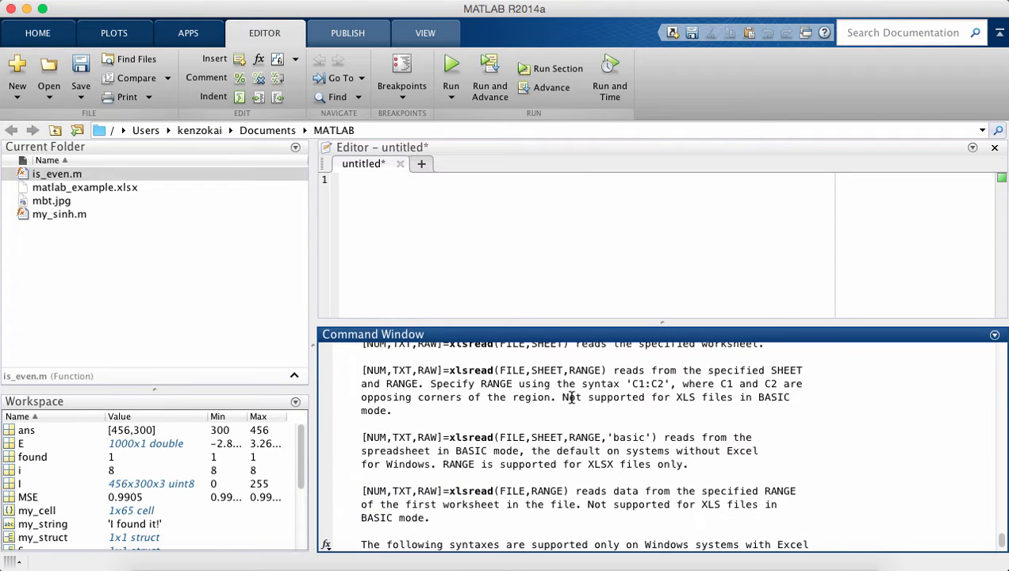
type("hel")
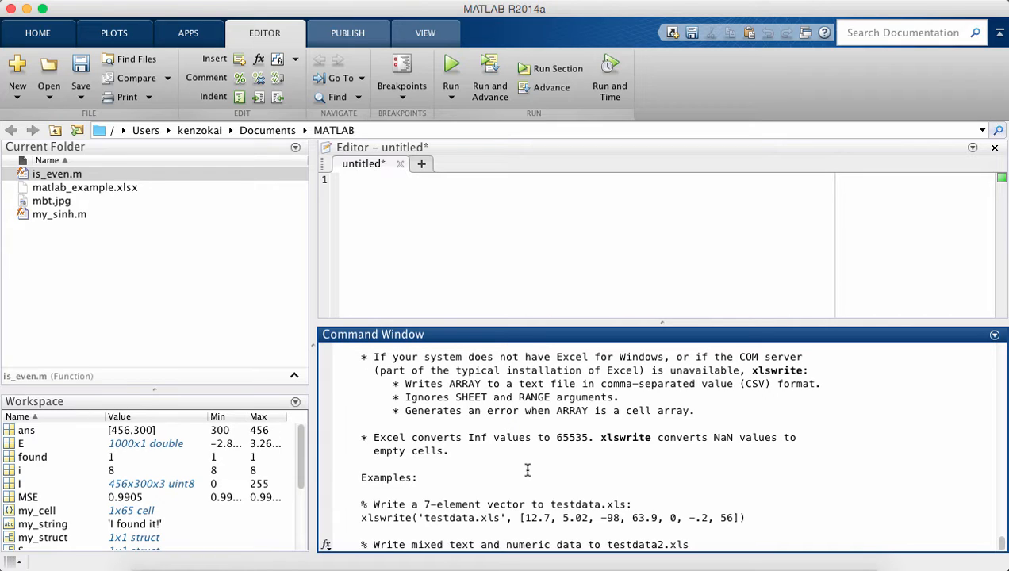
mouse_move(254, 262)
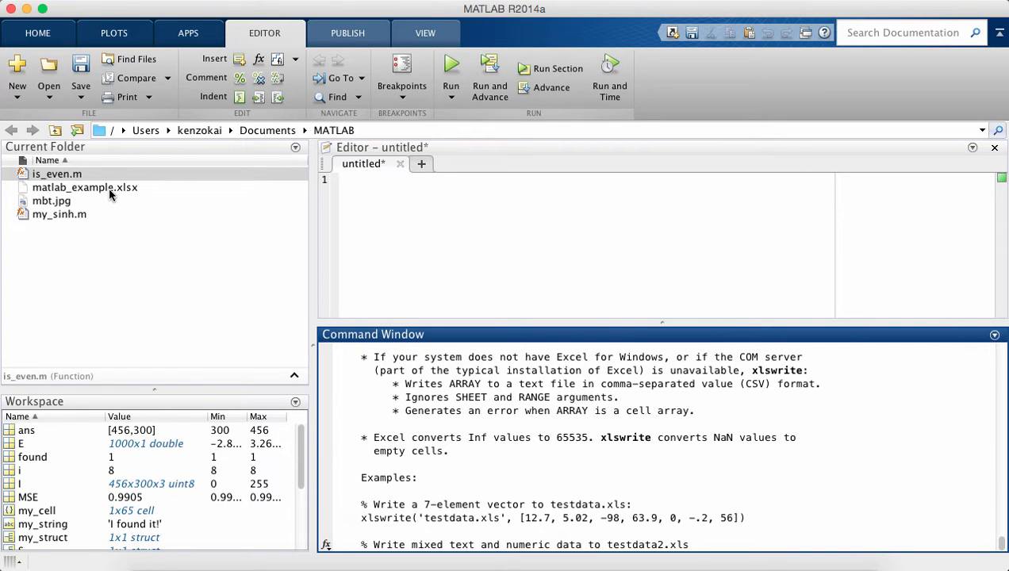
Step: Select matlab_example.xlsx and run xlsread('matlab_example.xlsx') from the command prompt
left_click(84, 187)
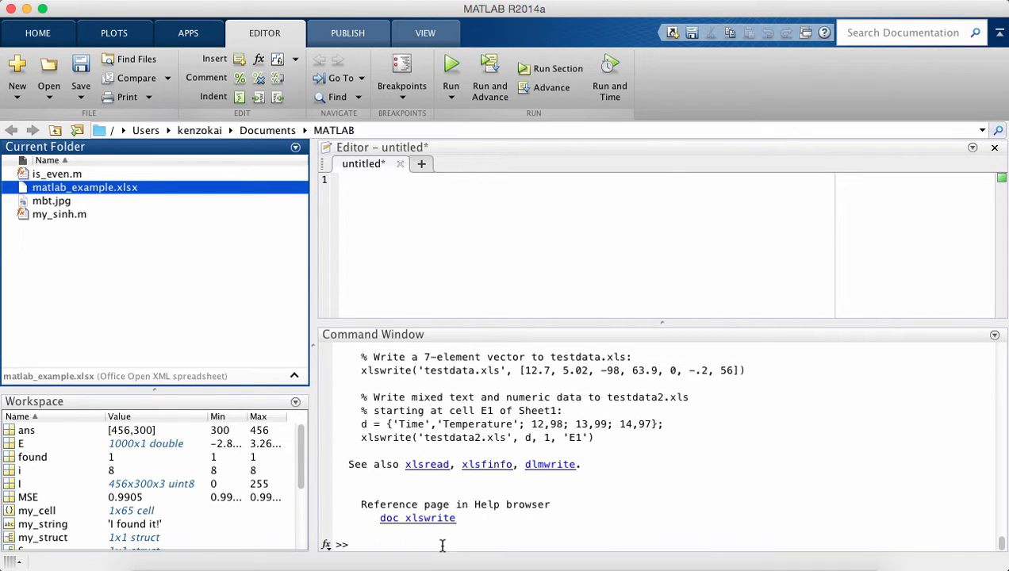
left_click(443, 545)
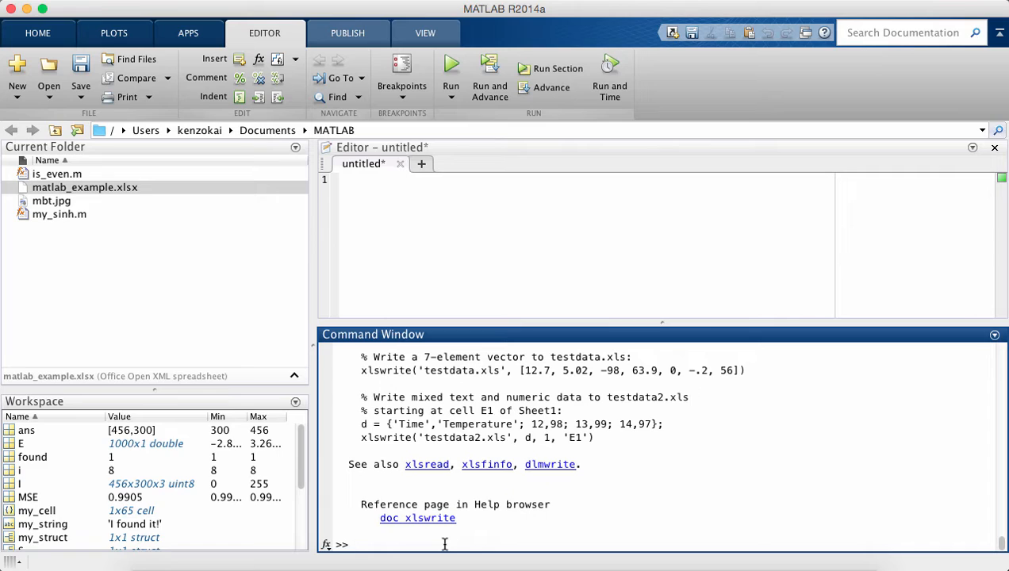
type("xlsread('m")
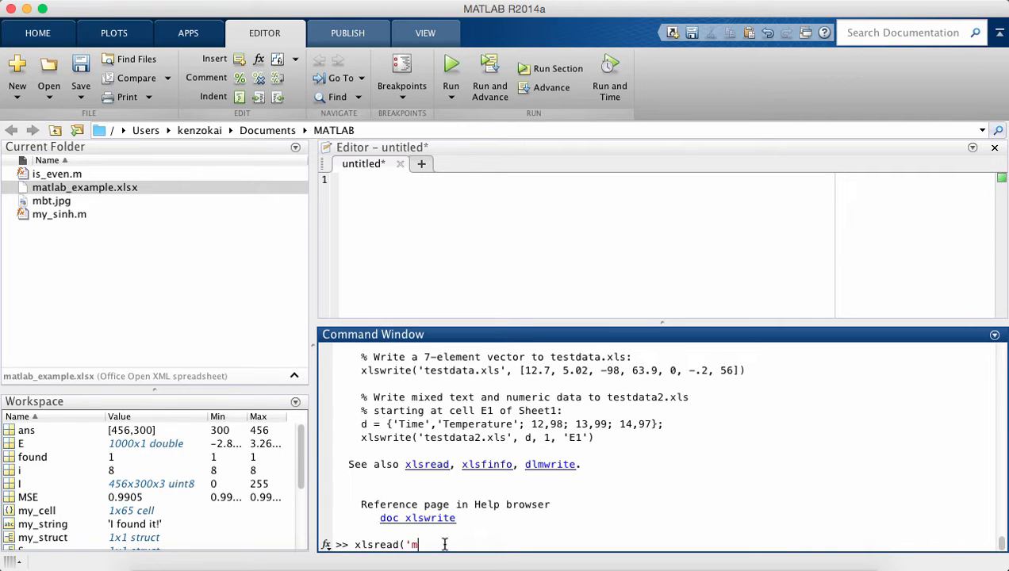
type("atlab_exampl")
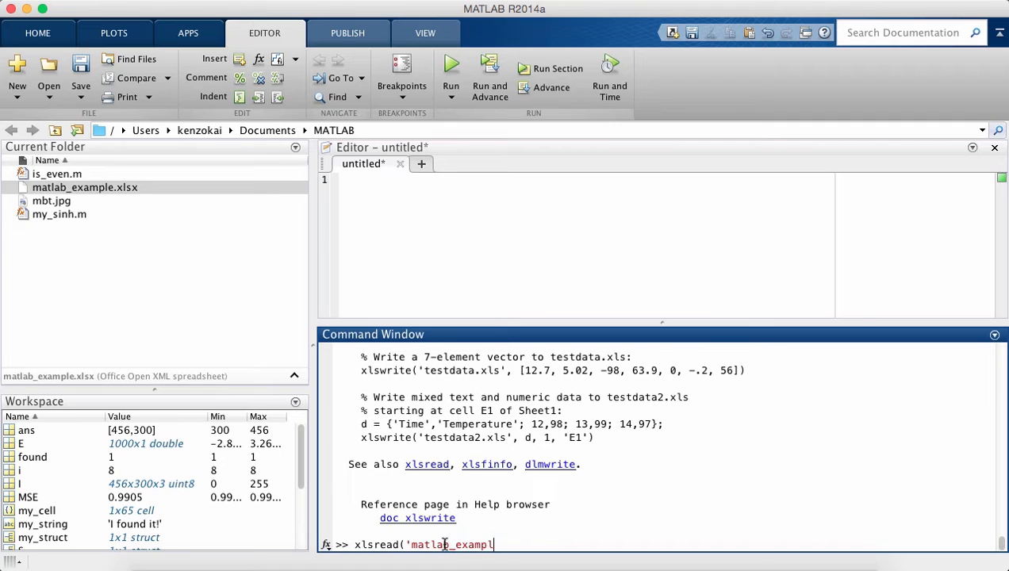
type(".xlss")
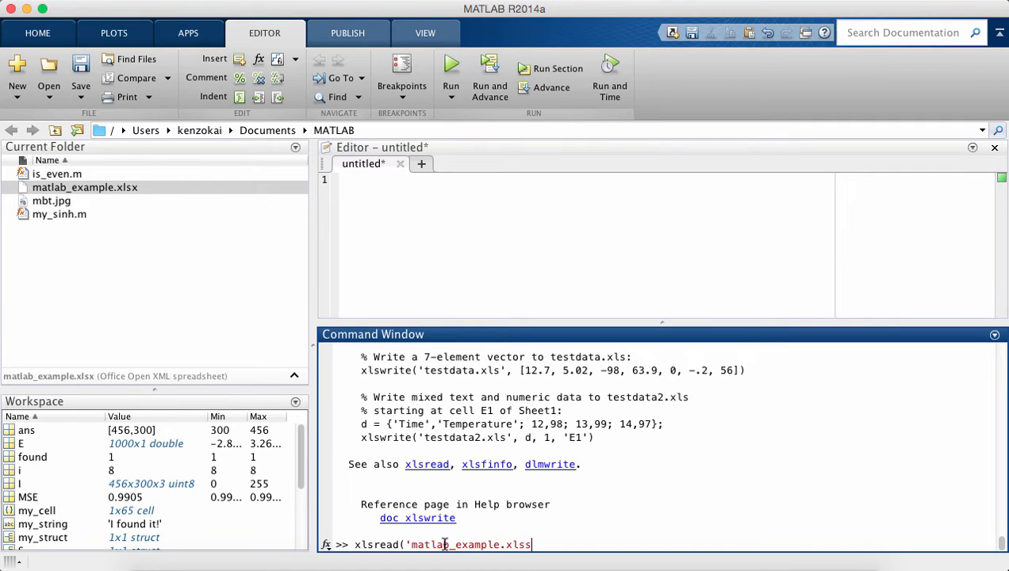
key("enter")
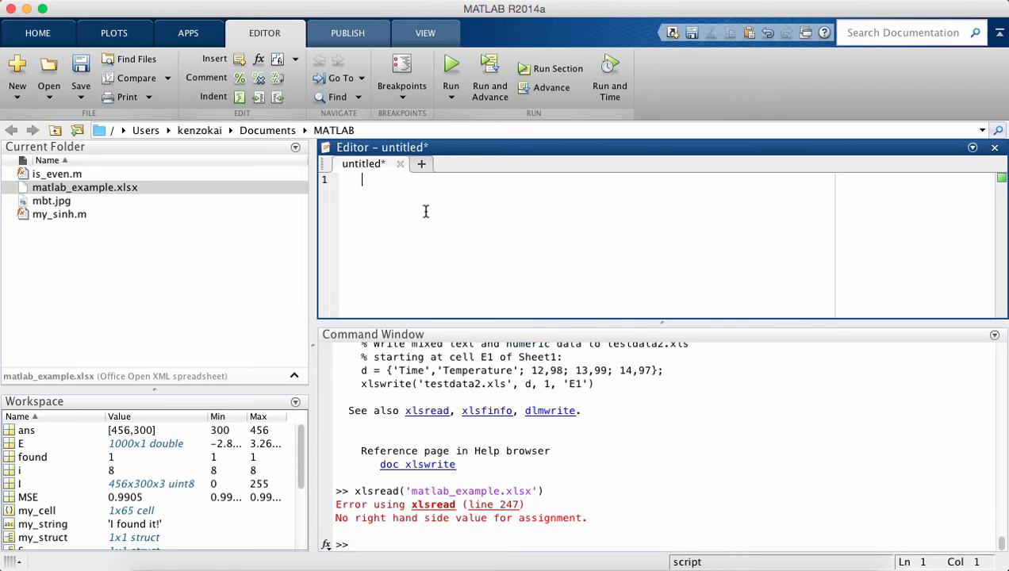
Step: Enter three rows 1,2,3 / 4,5,6 / 7,8,9 in the editor
type("1,2,3")
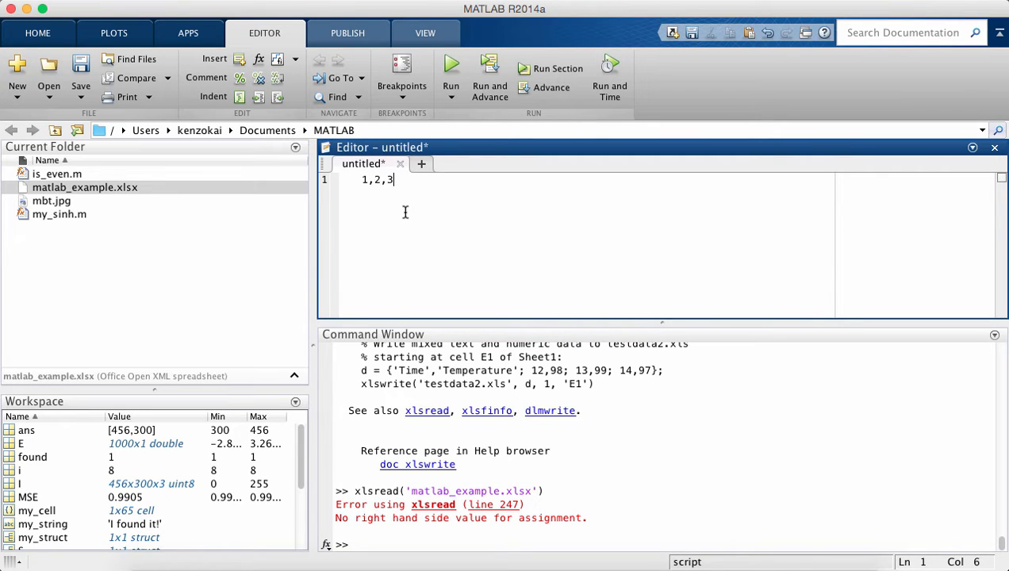
type("4,5,6")
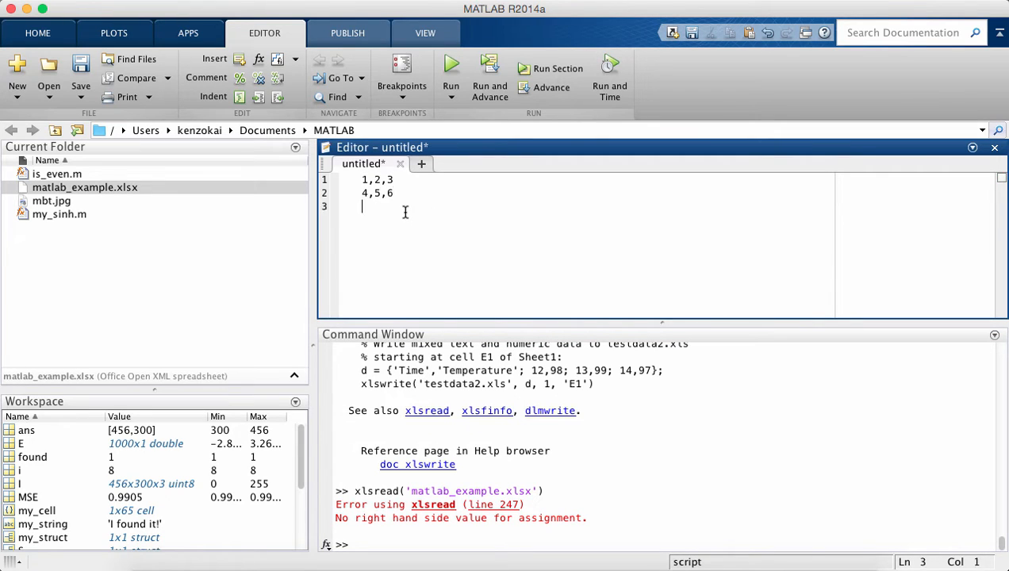
type("7,8,9")
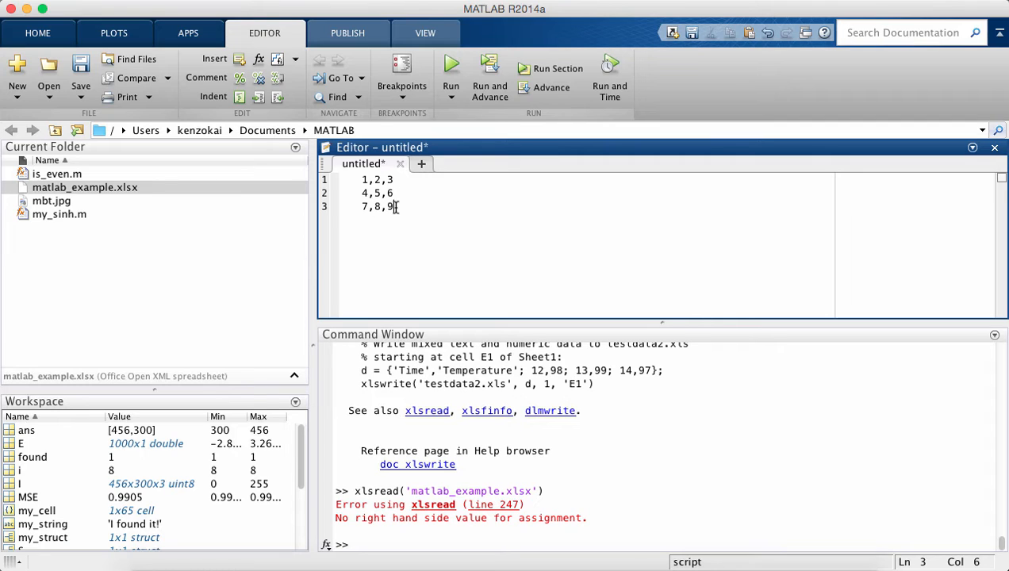
Step: Save the file as csv_example.csv with the format set to All Files
left_click(79, 76)
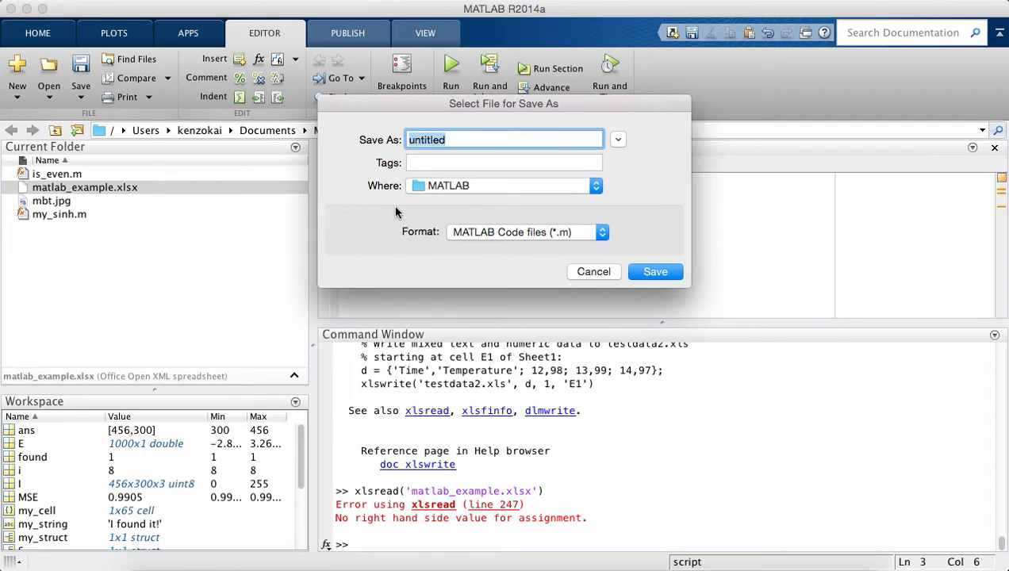
left_click(526, 232)
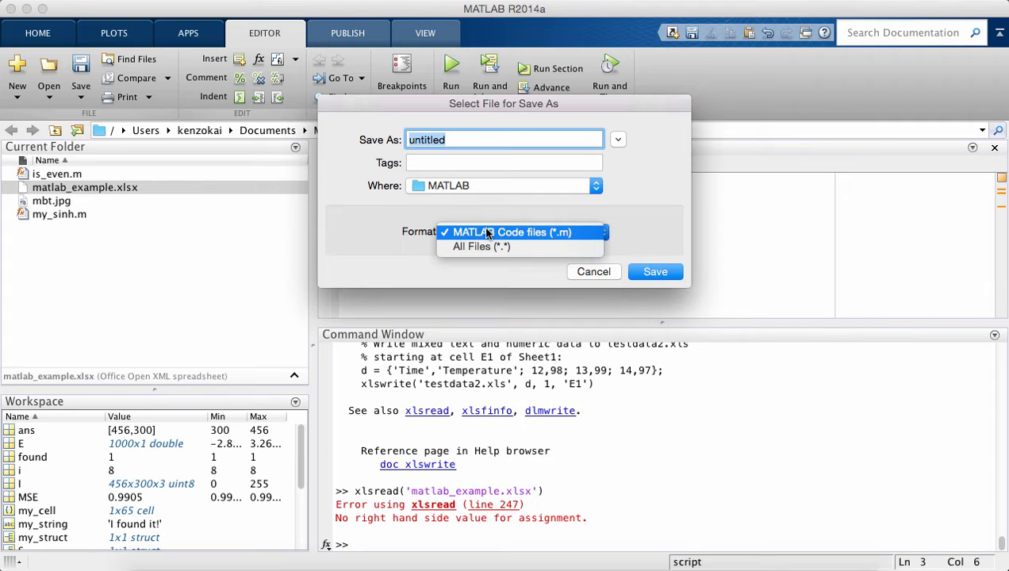
left_click(482, 246)
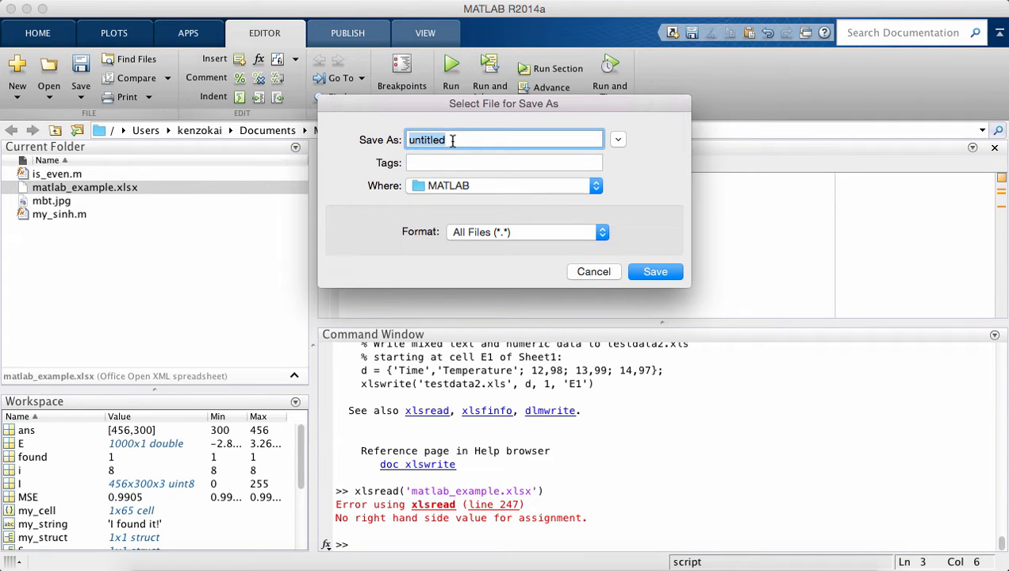
type("csv_example.c")
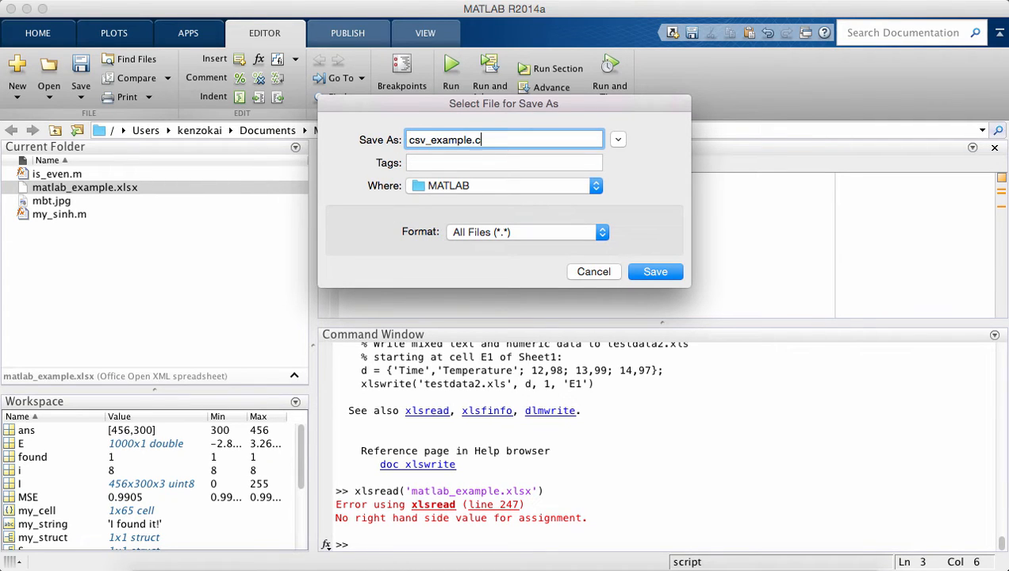
left_click(655, 272)
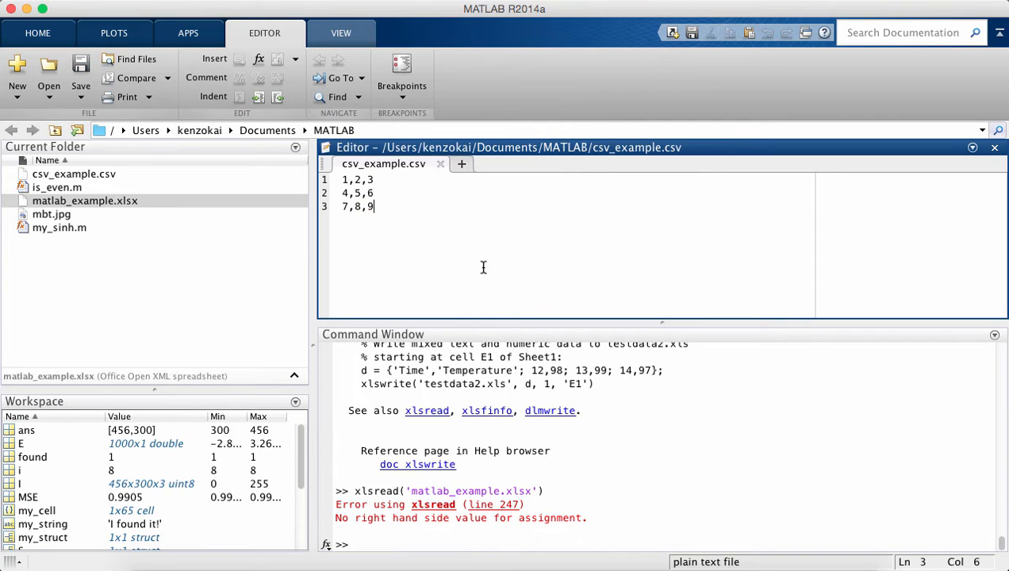
mouse_move(365, 523)
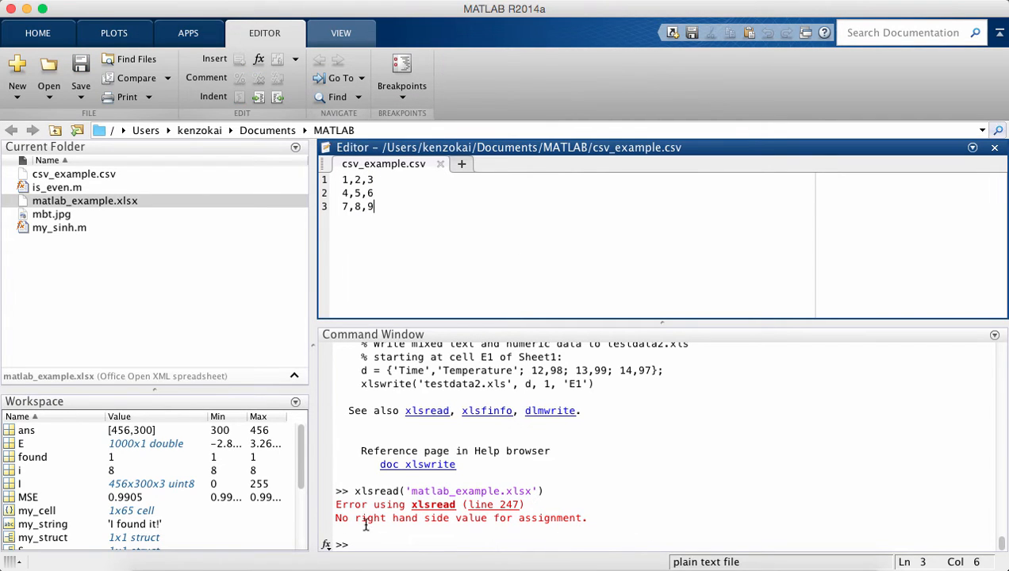
Step: Run A = csvread('csv_example.csv') to load the 3-by-3 matrix 1–9 into A
type("A")
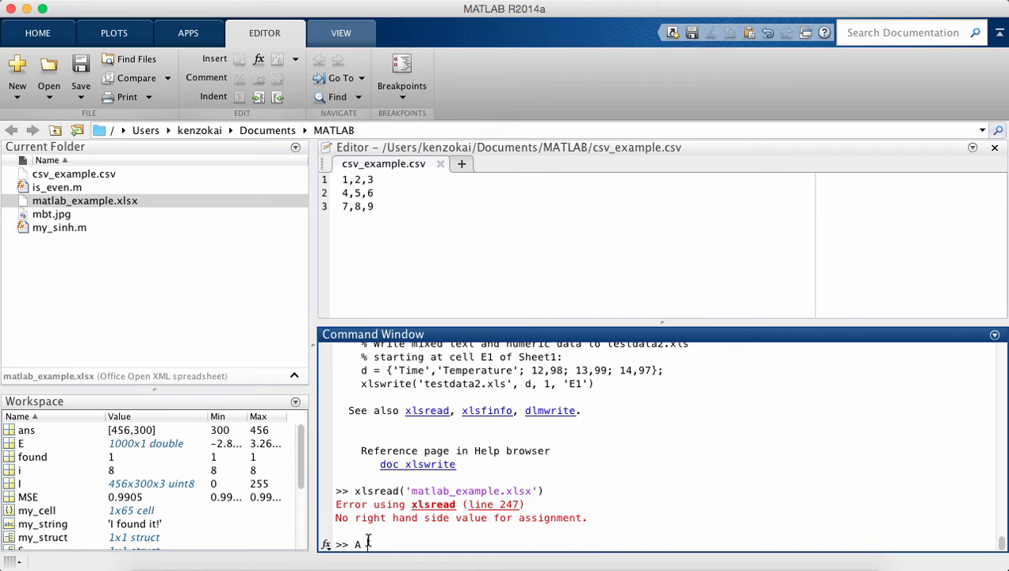
type("csvread")
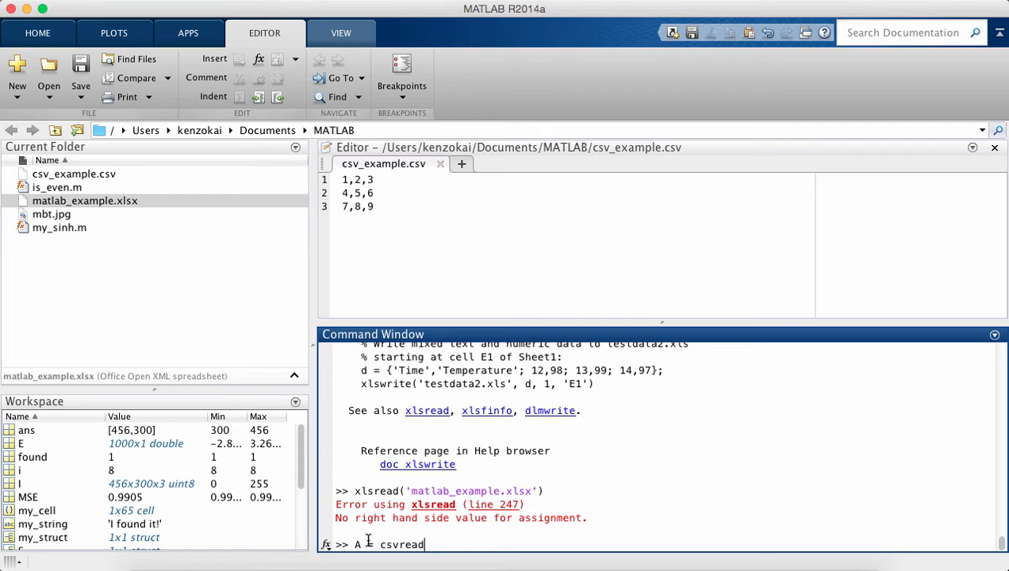
type("('csv_example.csv")
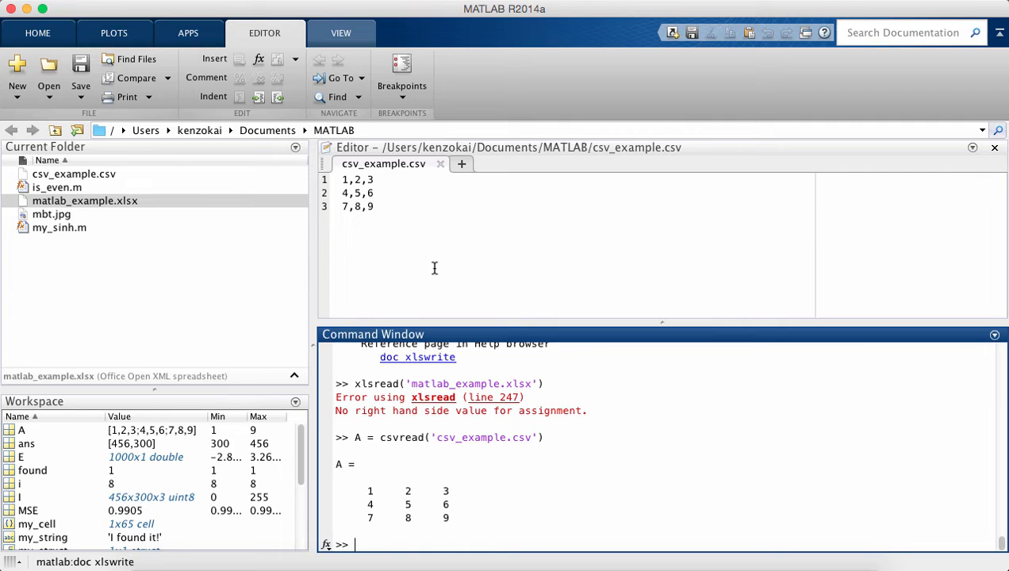
mouse_move(538, 400)
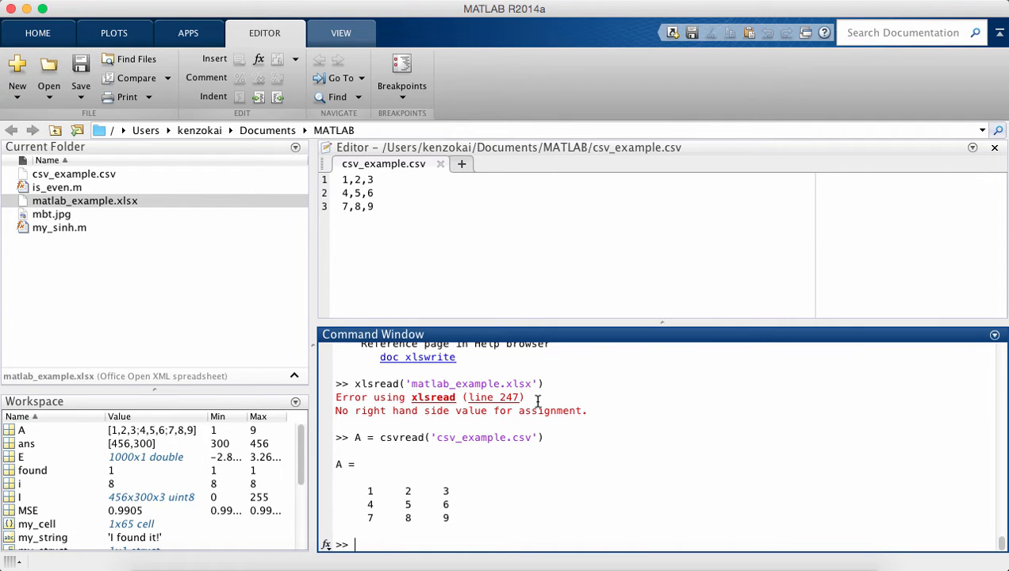
Step: Create B = eye(4)*5, a 4-by-4 matrix with 5s on the diagonal
type("A")
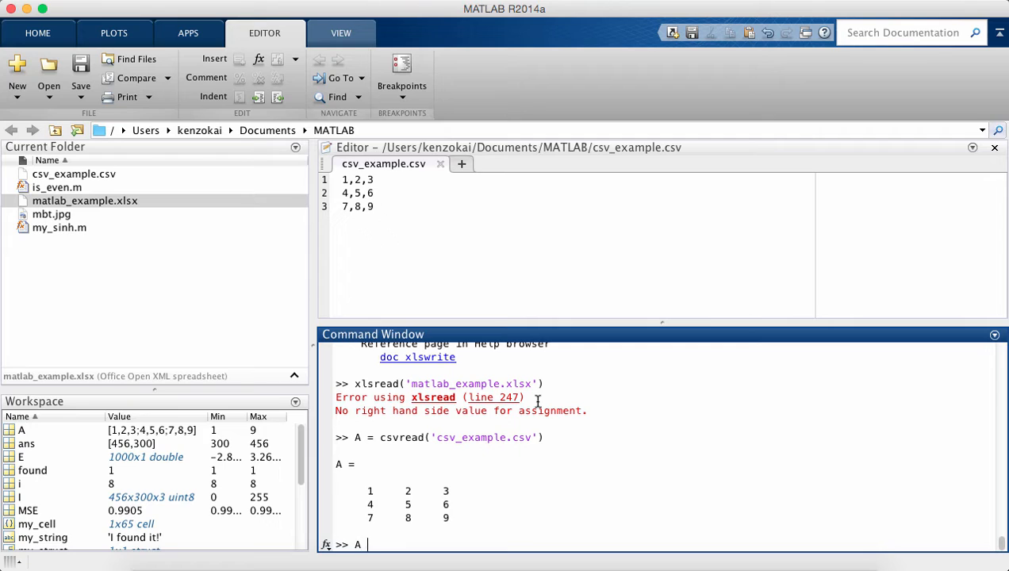
type("B =")
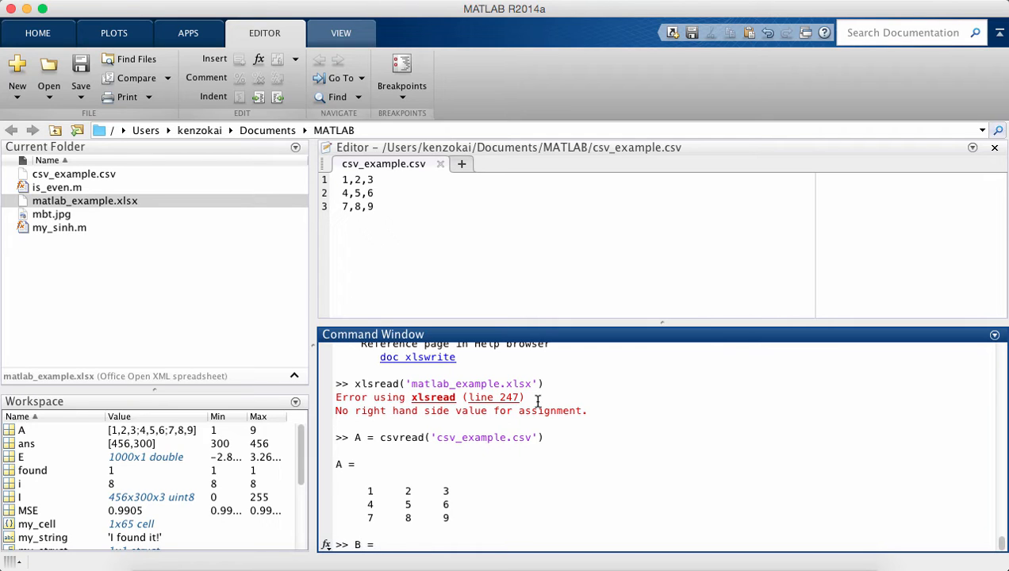
type("eye(")
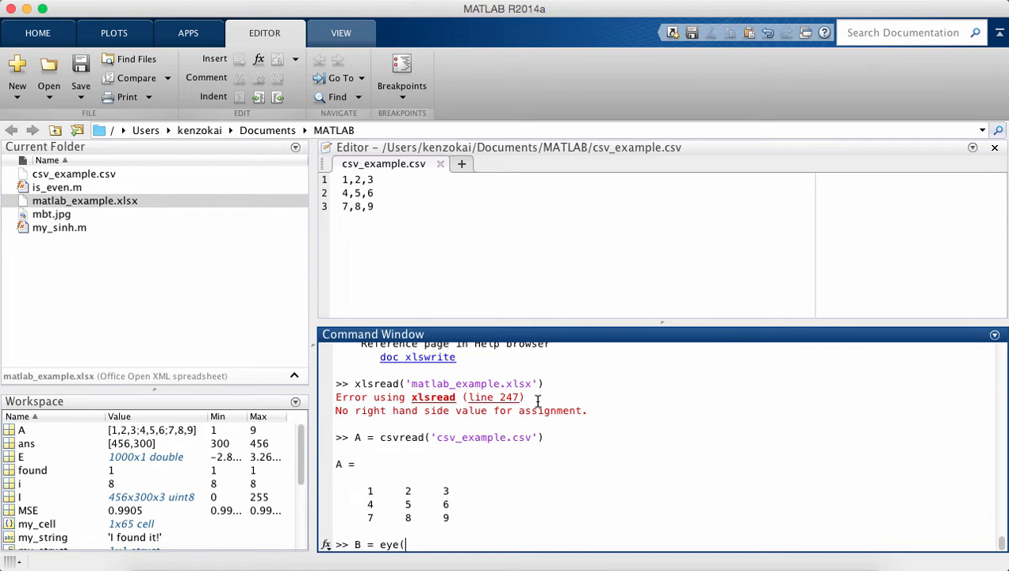
type("4")
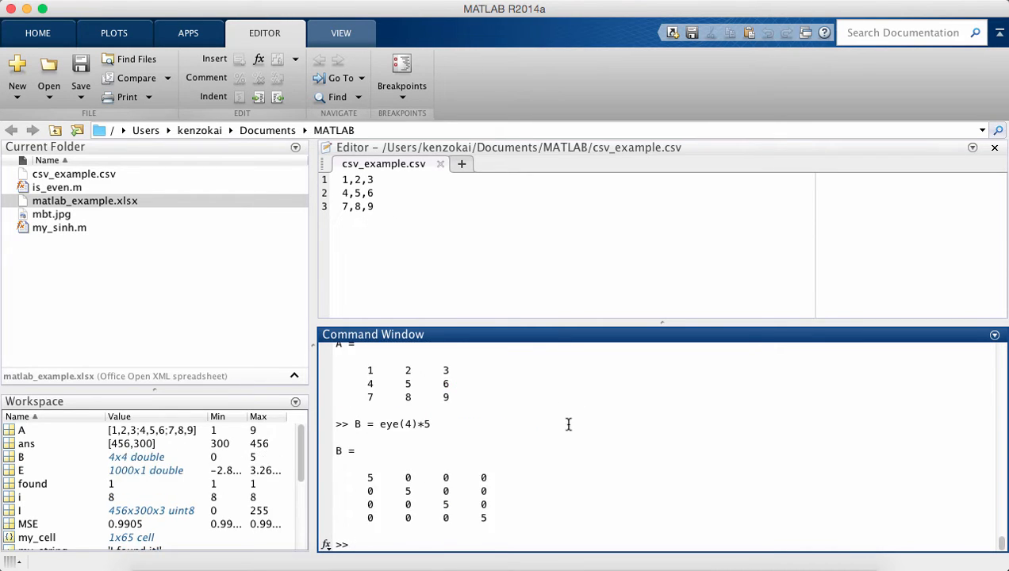
mouse_move(563, 444)
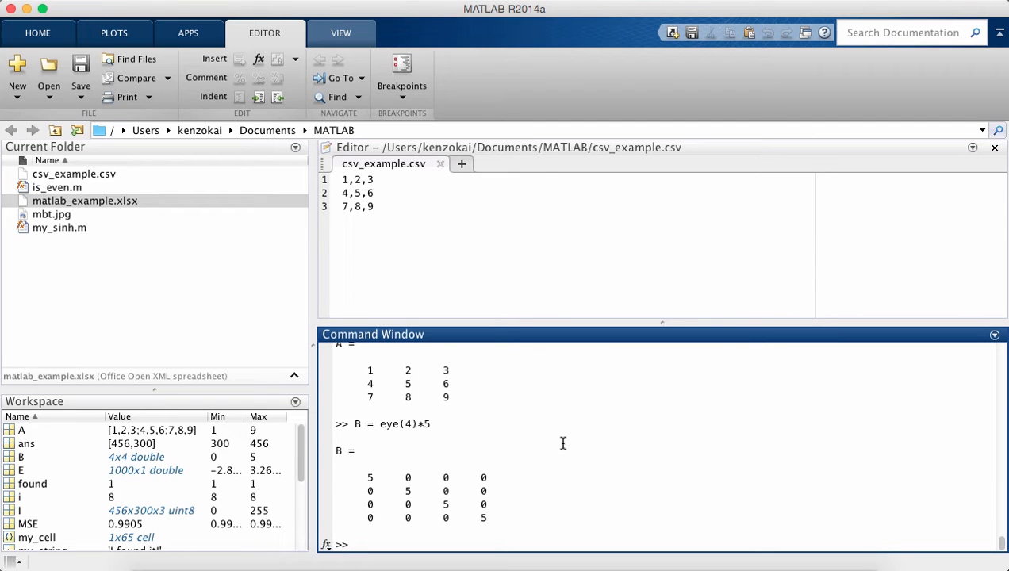
Step: Write B to another.csv with csvwrite('another.csv', B), fixing the argument order
type("csvwrite(")
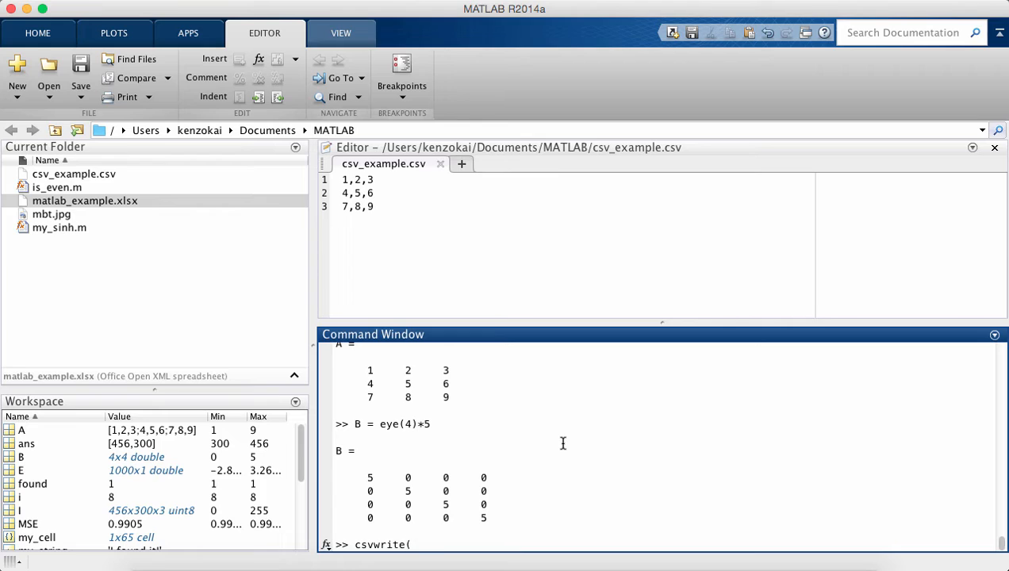
type("B, 'an")
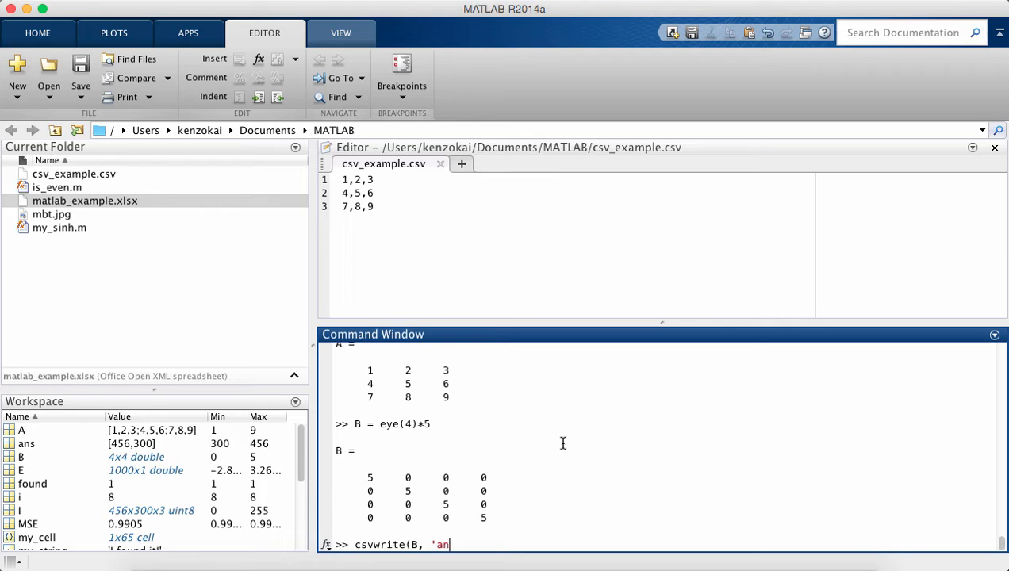
type("other.csv')")
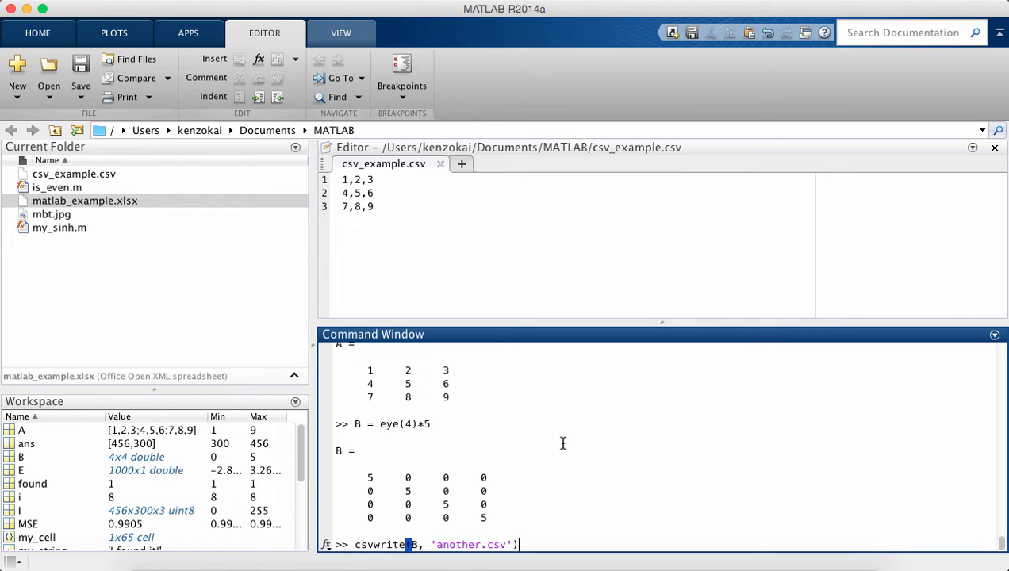
key("enter")
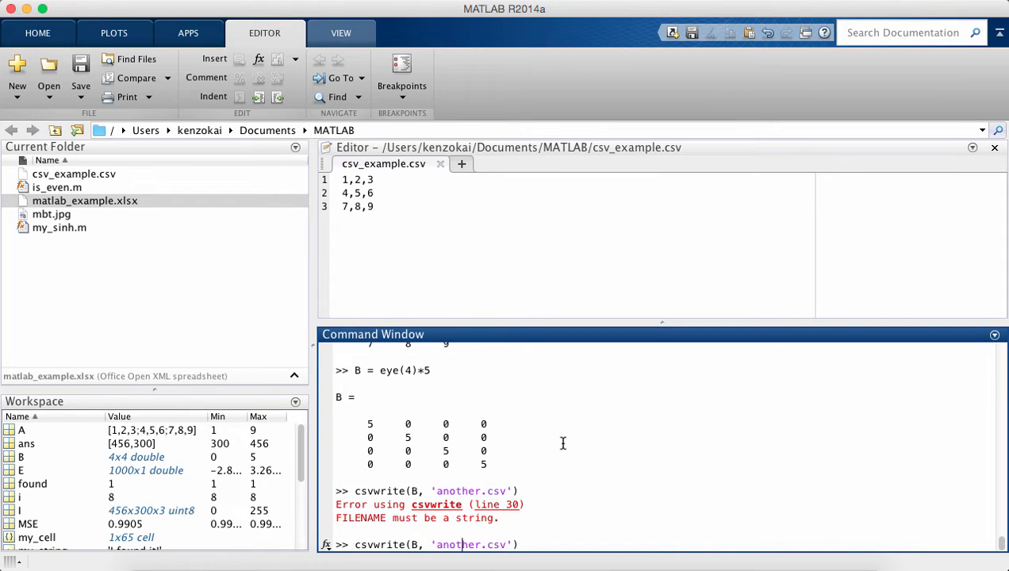
key("Backspace")
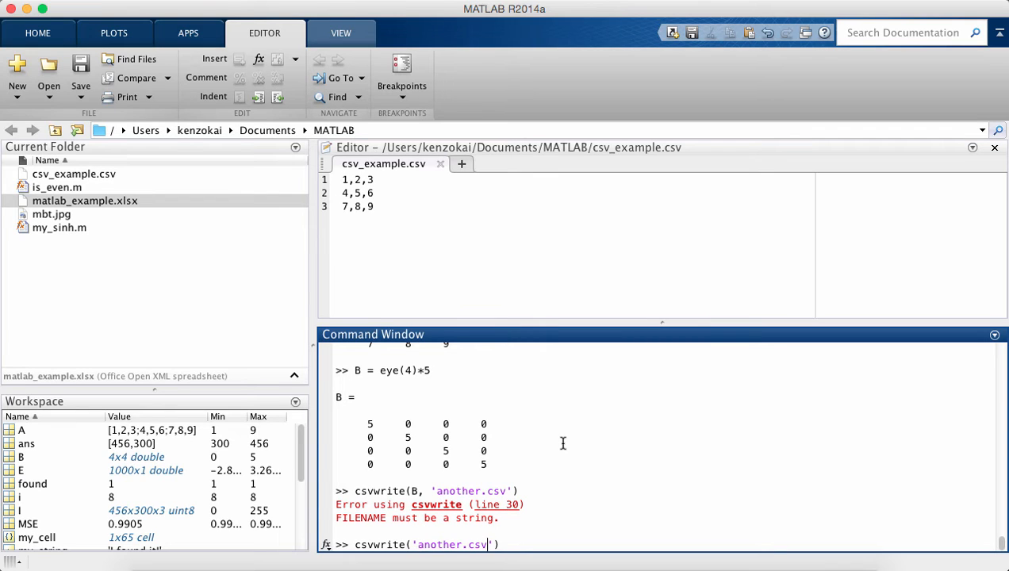
type(", B")
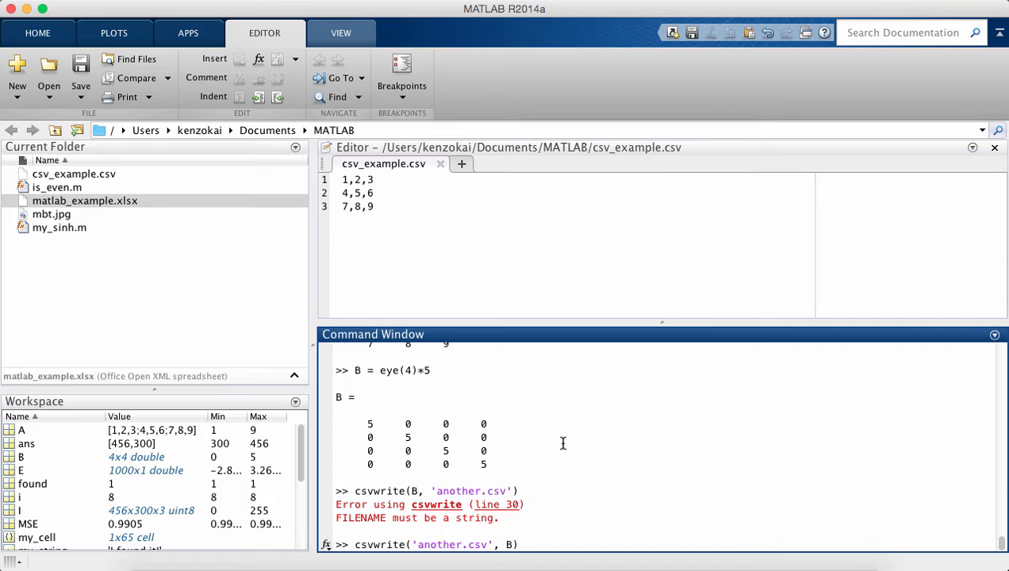
key("enter")
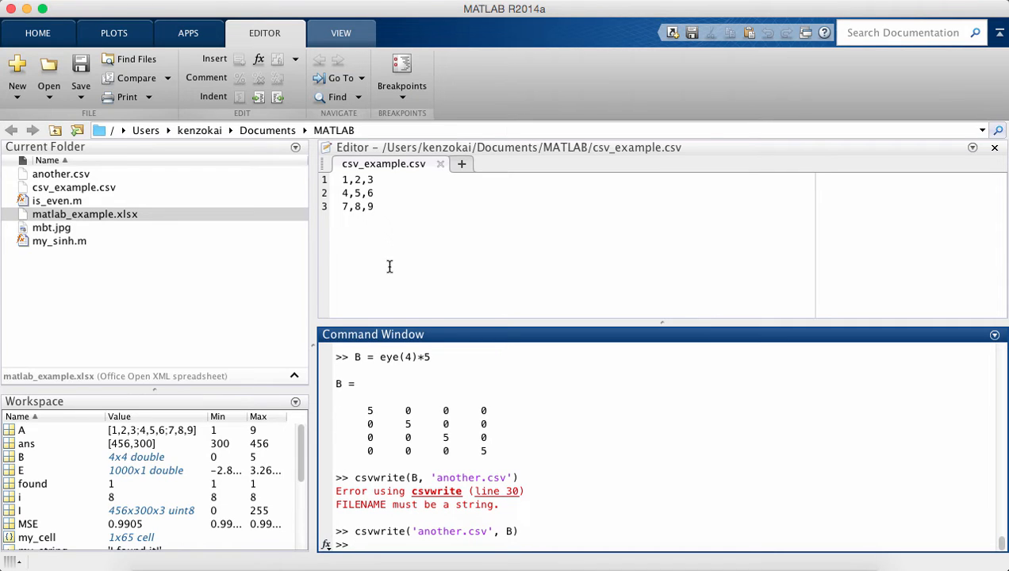
mouse_move(70, 181)
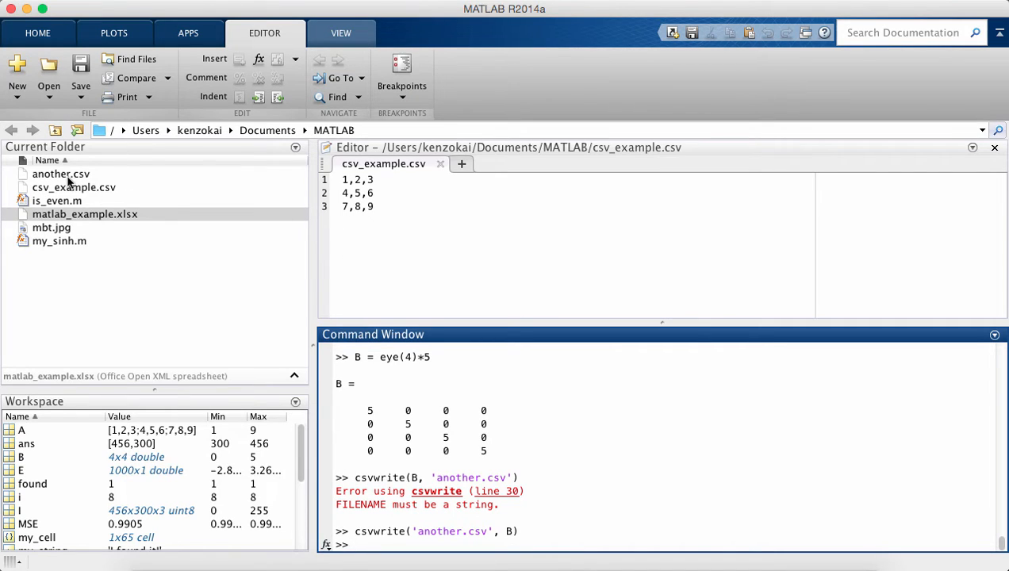
Step: Open the newly created another.csv from the Current Folder to inspect it
left_click(60, 173)
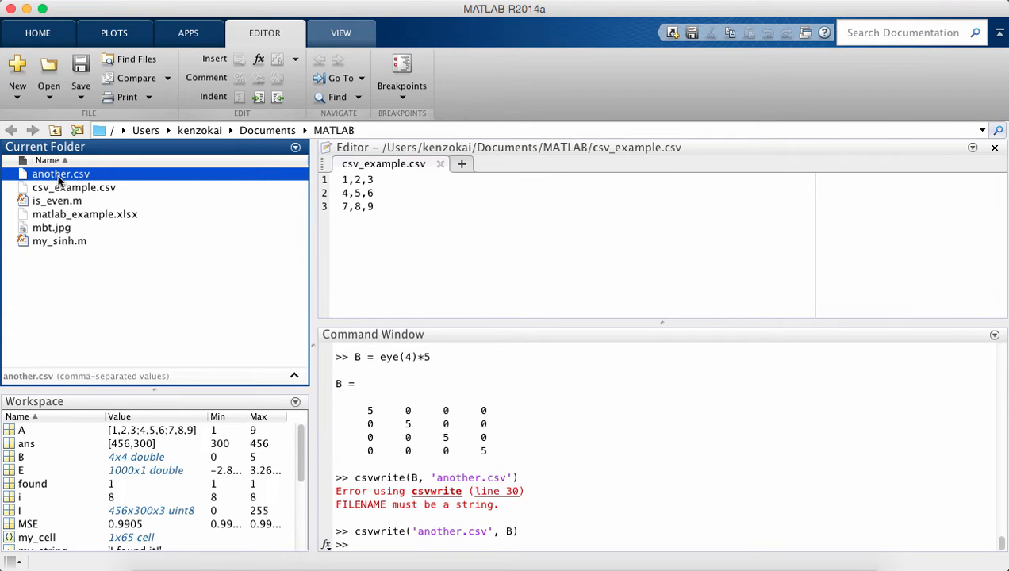
double_click(60, 173)
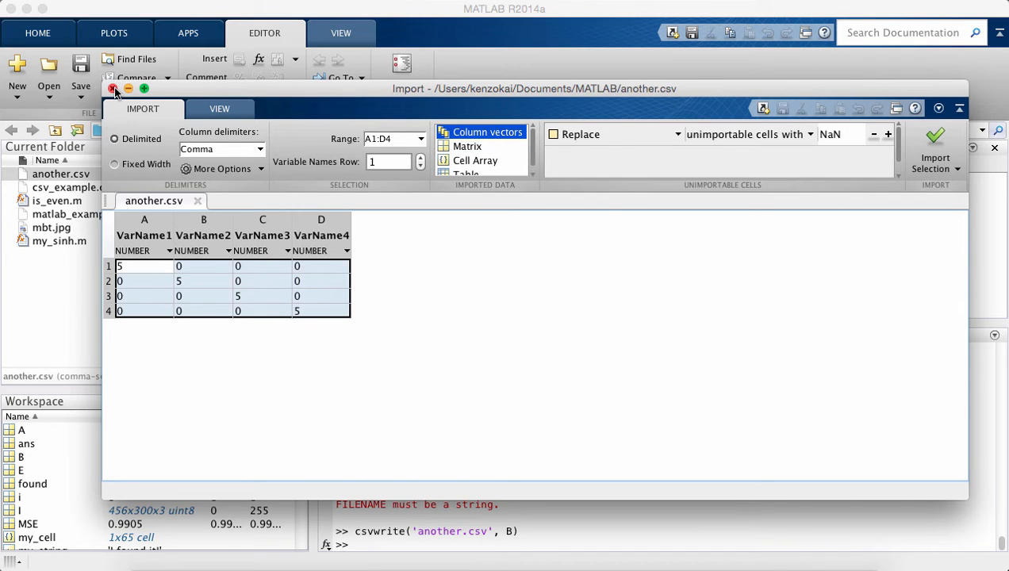
Step: Glance at the import preview's VIEW options and close the another.csv preview
left_click(218, 108)
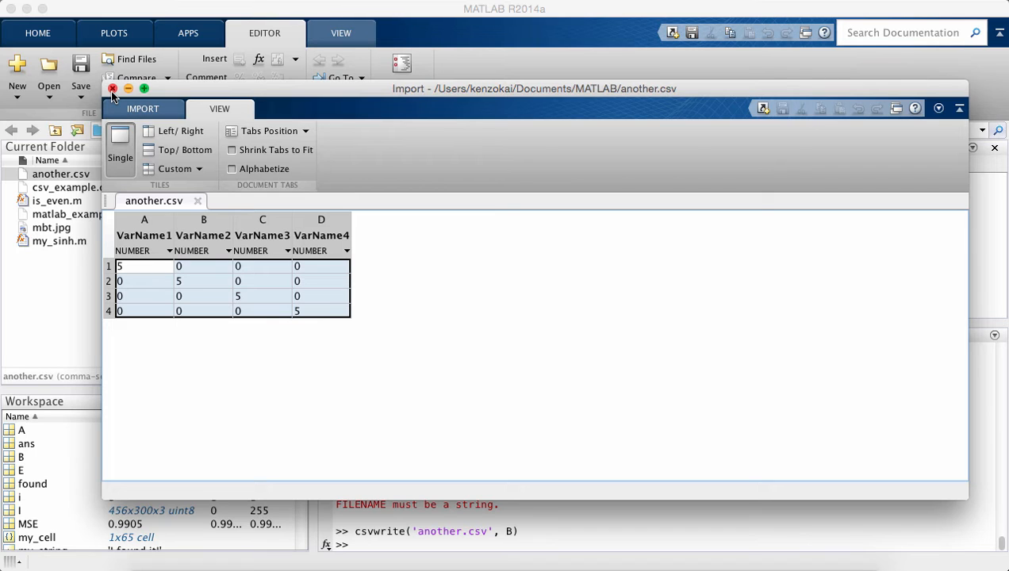
left_click(111, 89)
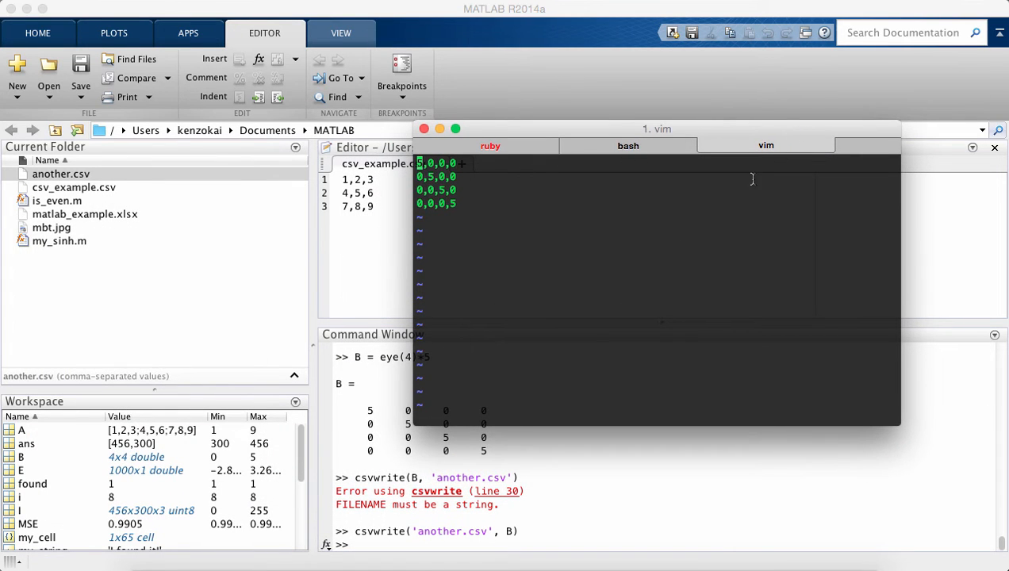
mouse_move(663, 245)
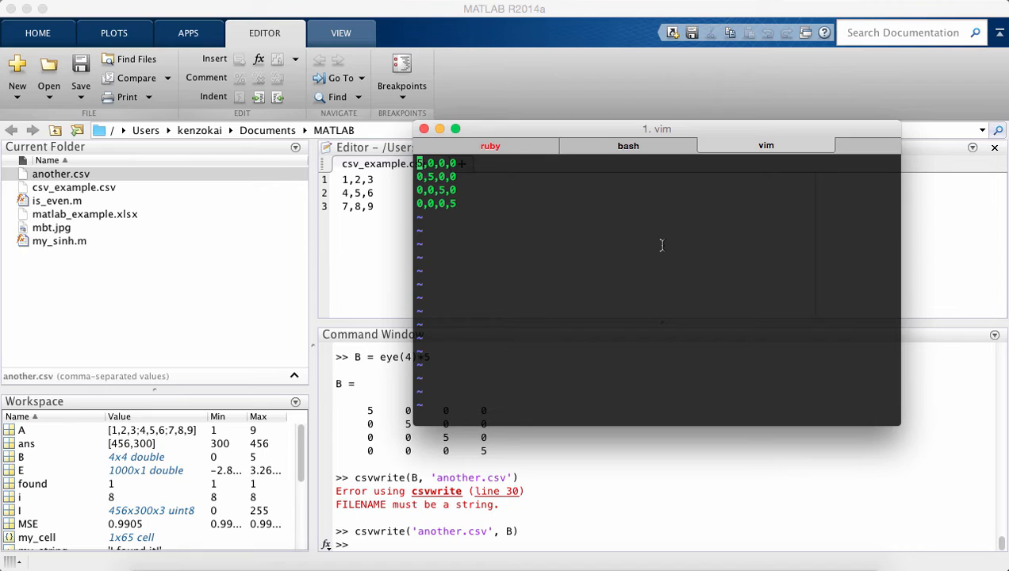
mouse_move(483, 197)
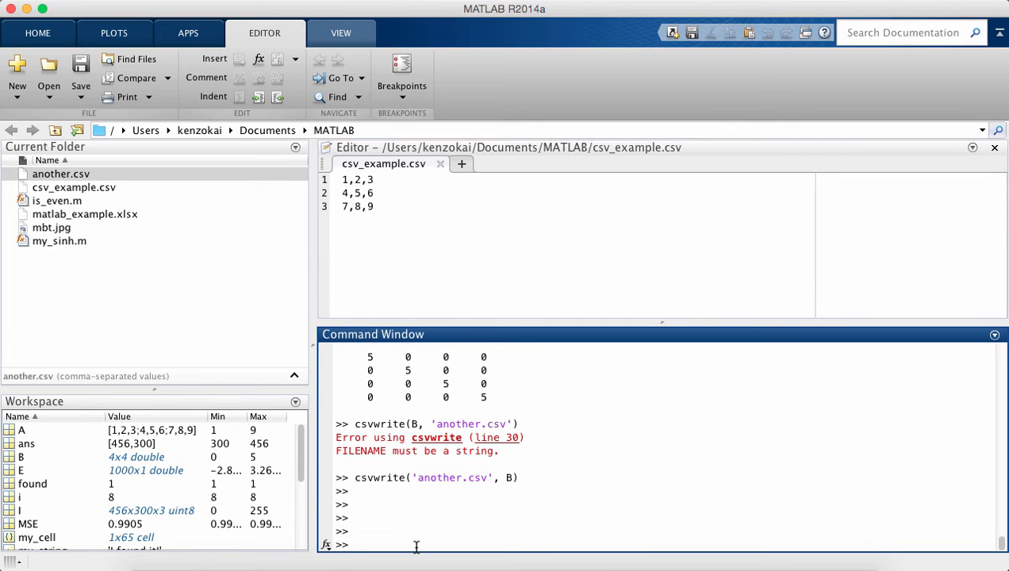
Step: Clear the workspace and assign A = [1,2;3,4], retrying after a mistyped row
type("clear")
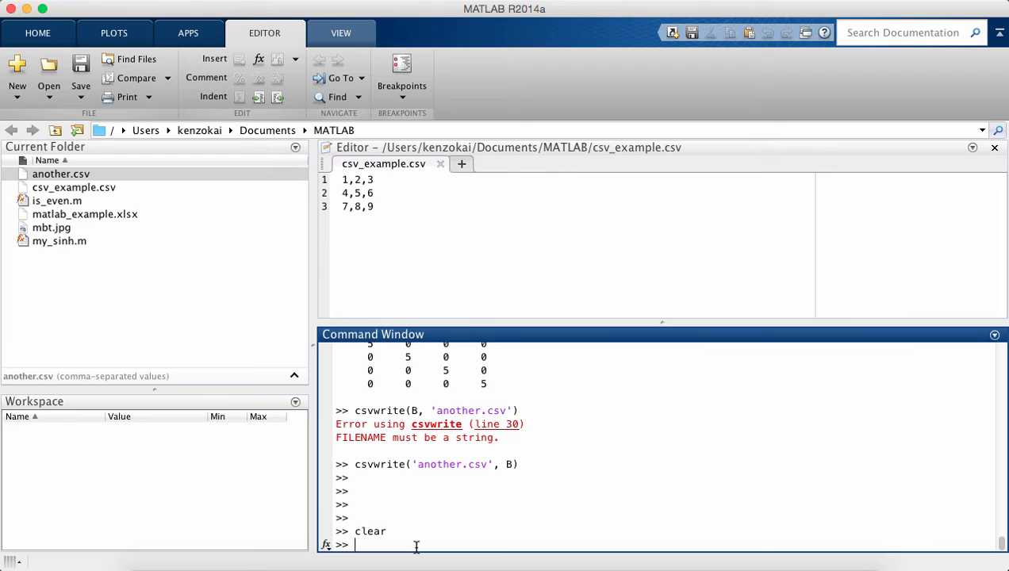
type("A =")
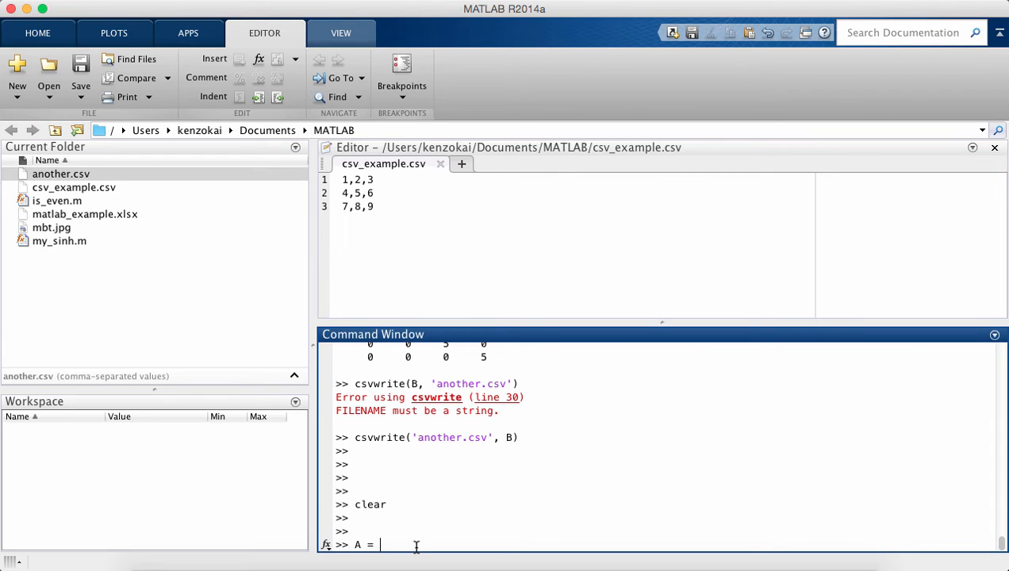
type("[1,2")
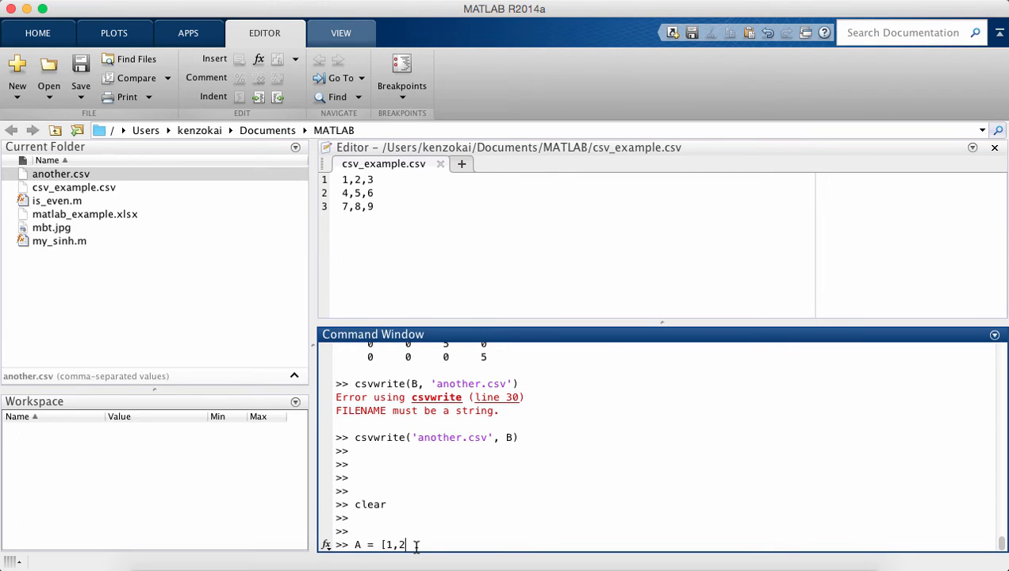
type(";34];")
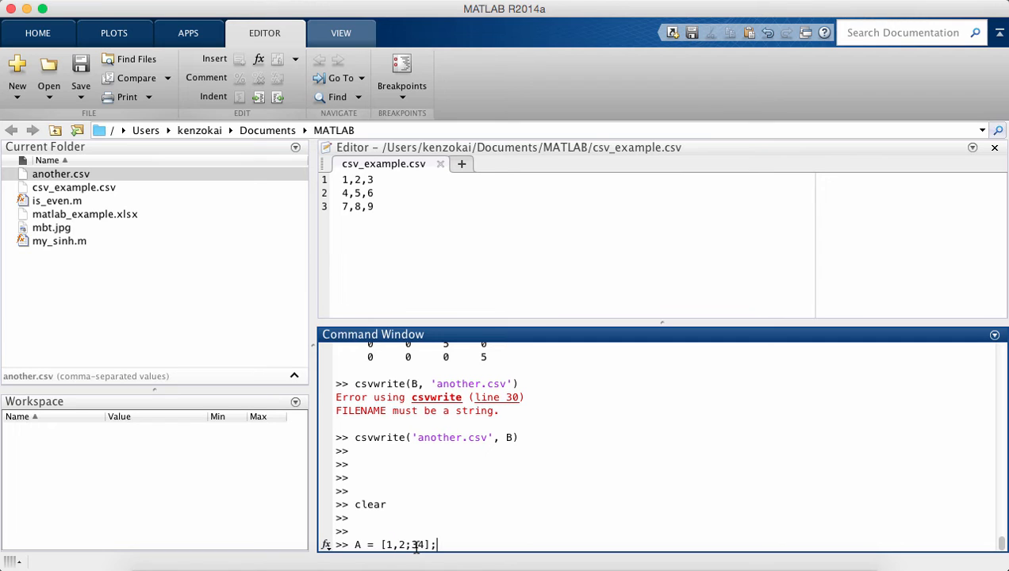
key("enter")
type("B =")
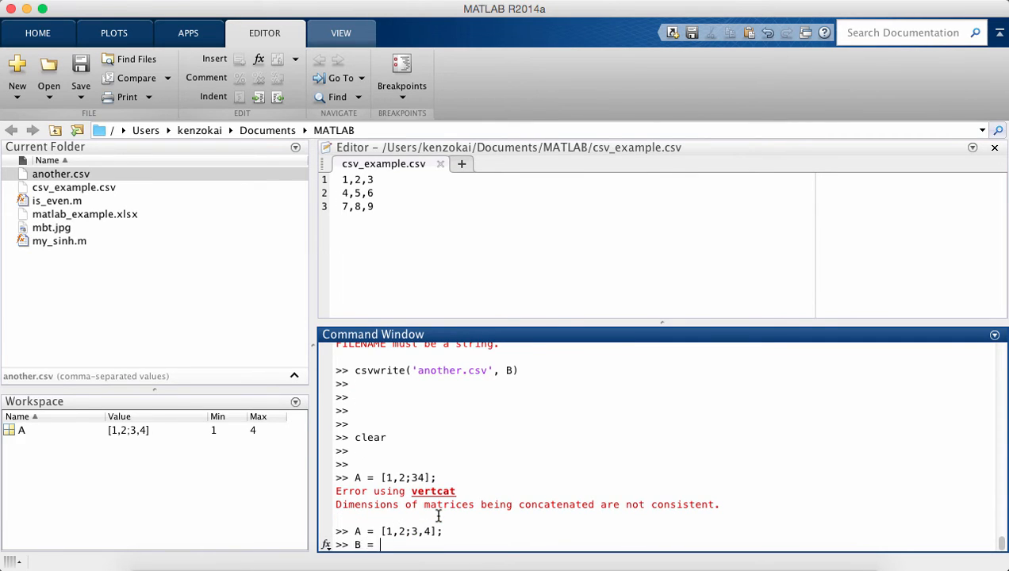
Step: Assign B = [5,6;7,8]
type("[5,6;")
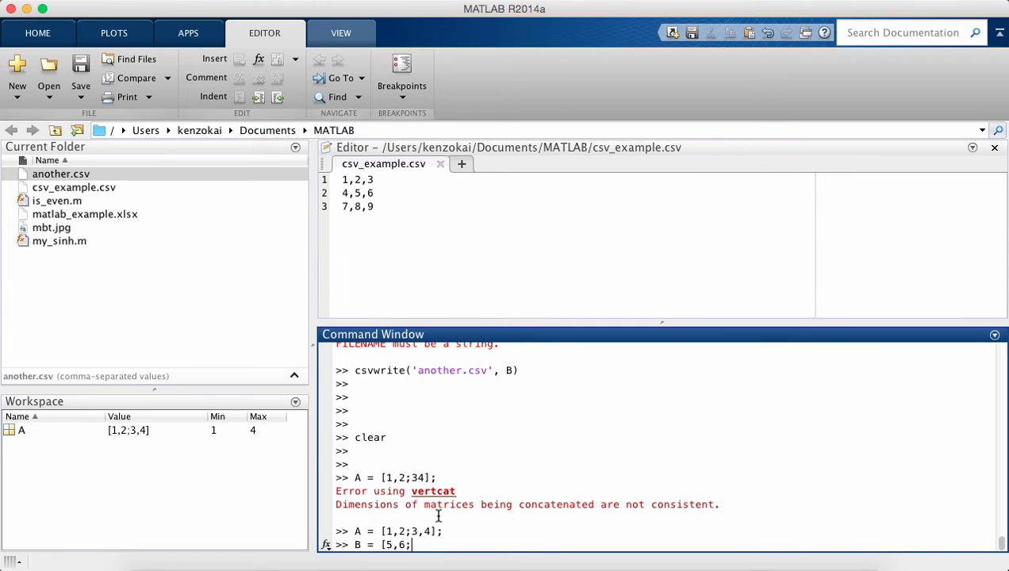
type("7,8];")
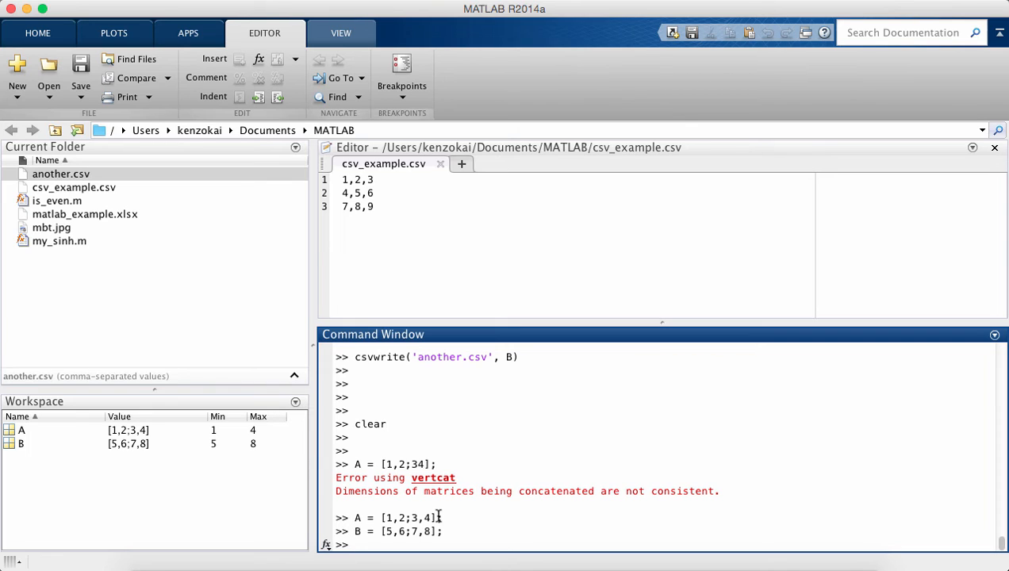
Step: Run save('my_workspace.mat') to store A and B in the current folder
type("save")
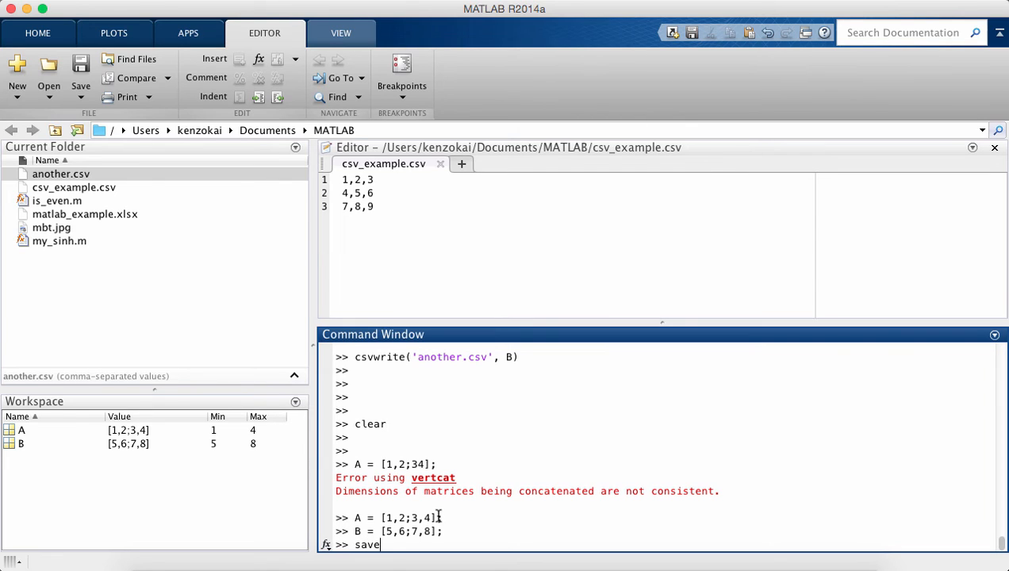
type("('my_wo")
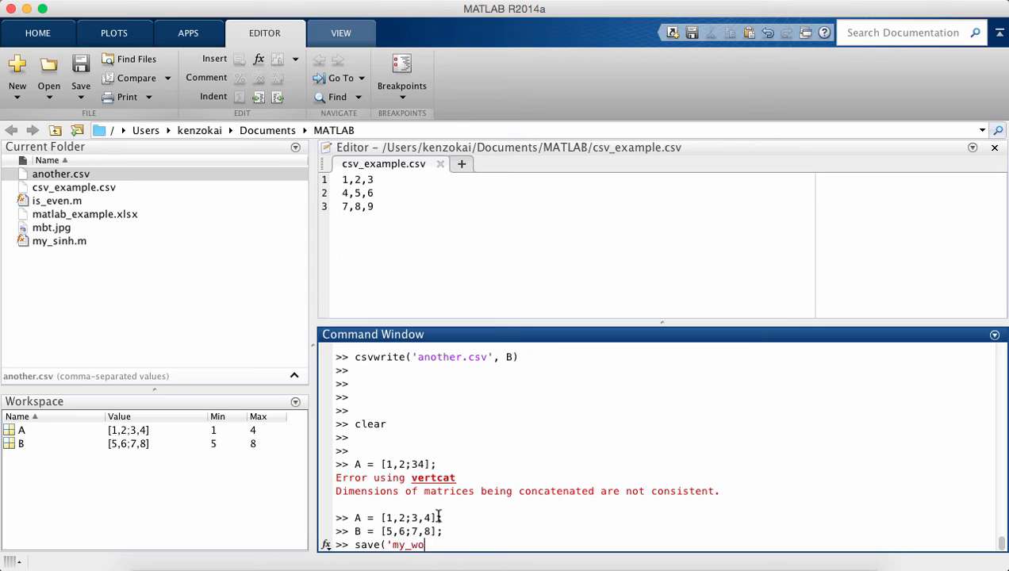
type("rkspace.mat'")
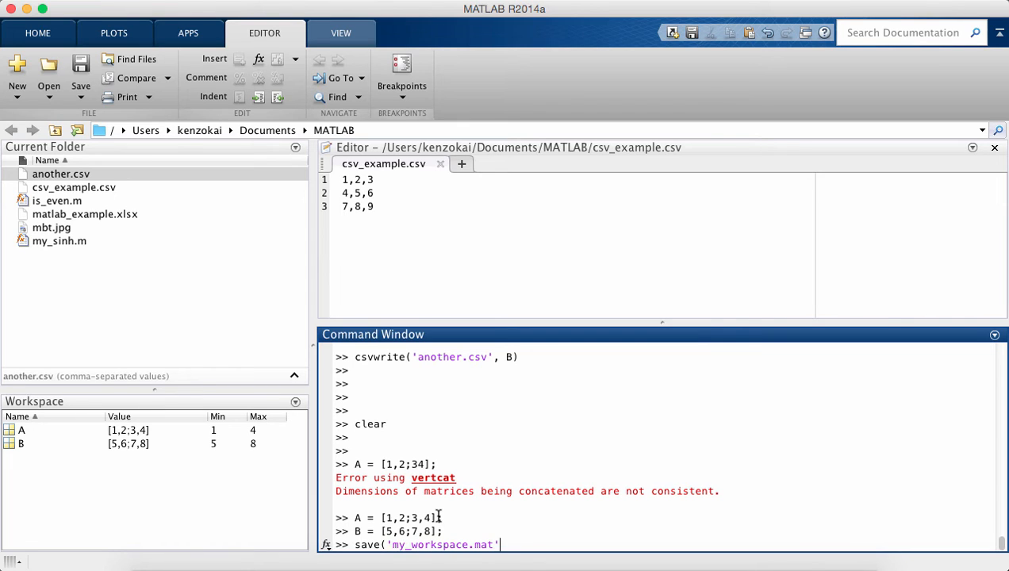
key("enter")
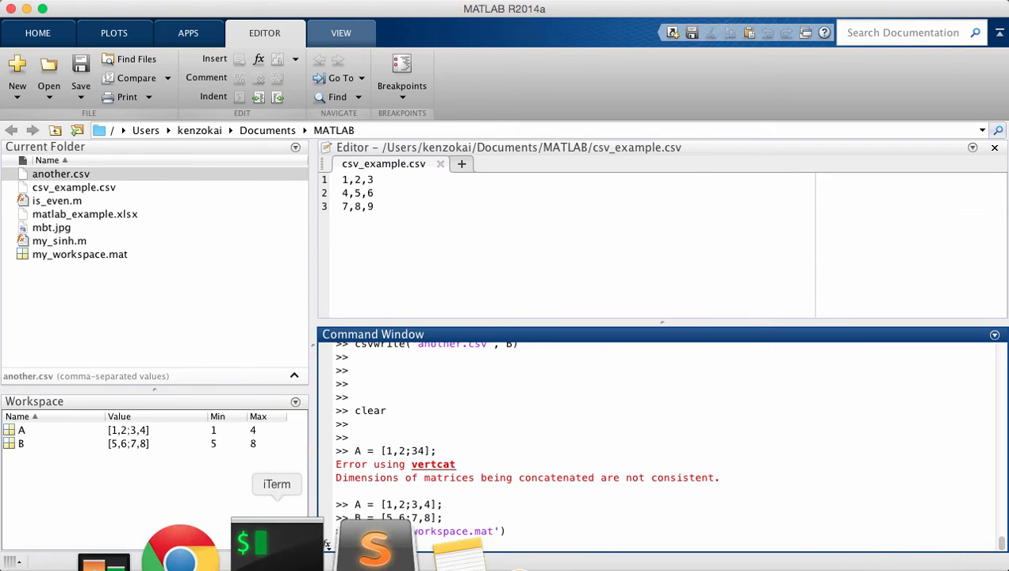
Step: Switch to iTerm to view my_workspace.mat's binary contents in vim, then return to MATLAB
left_click(276, 542)
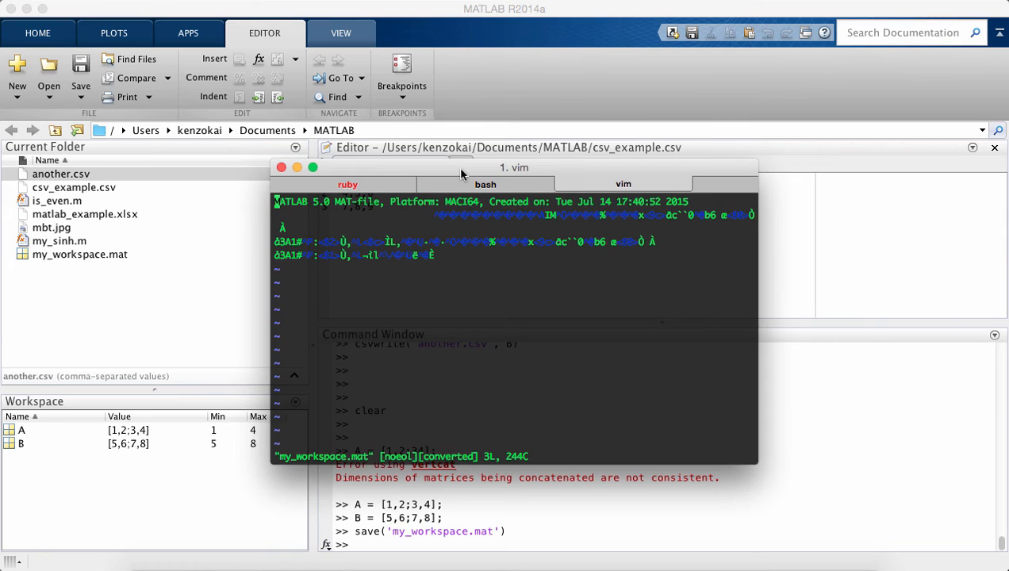
mouse_move(466, 98)
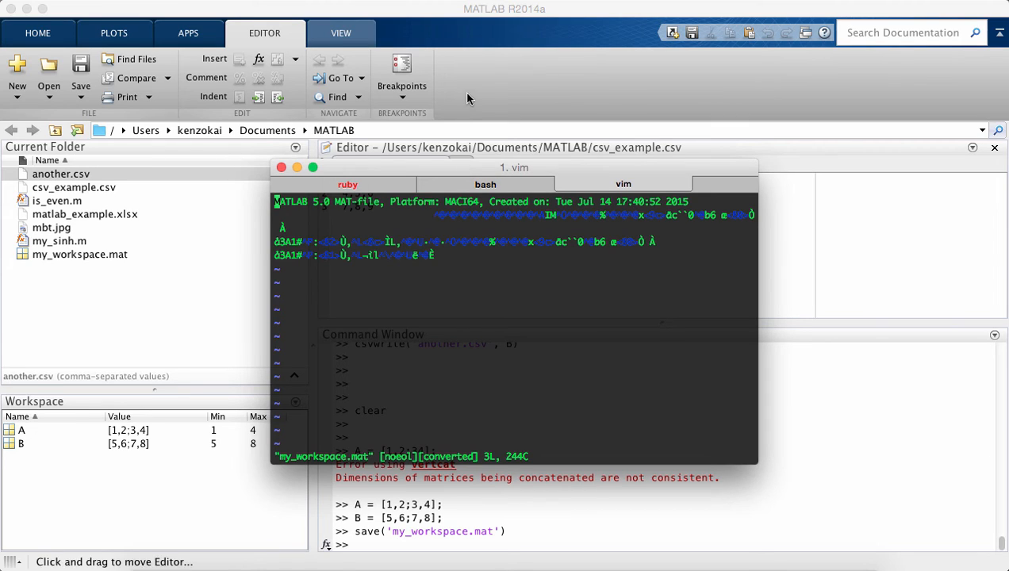
mouse_move(817, 282)
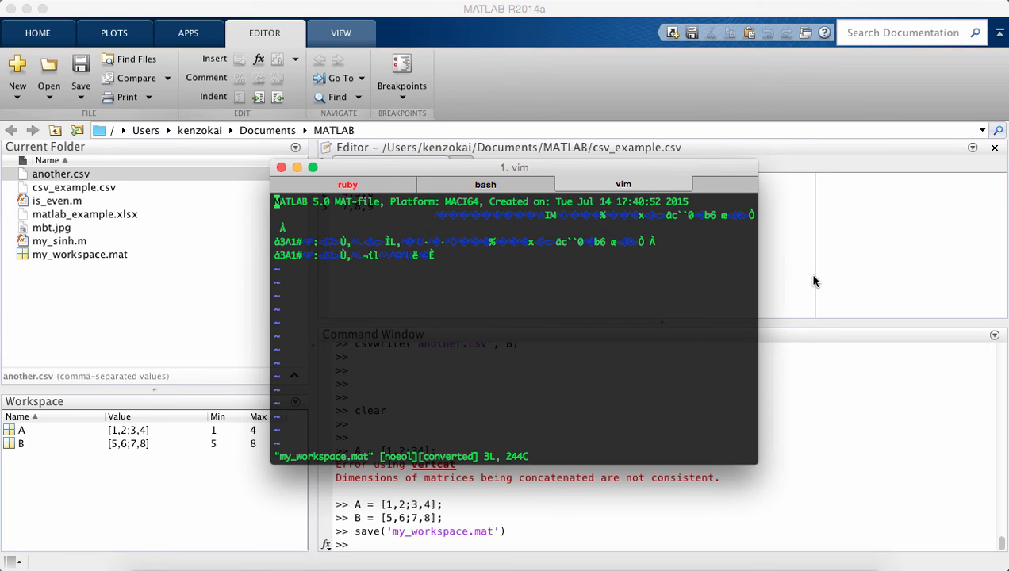
mouse_move(799, 282)
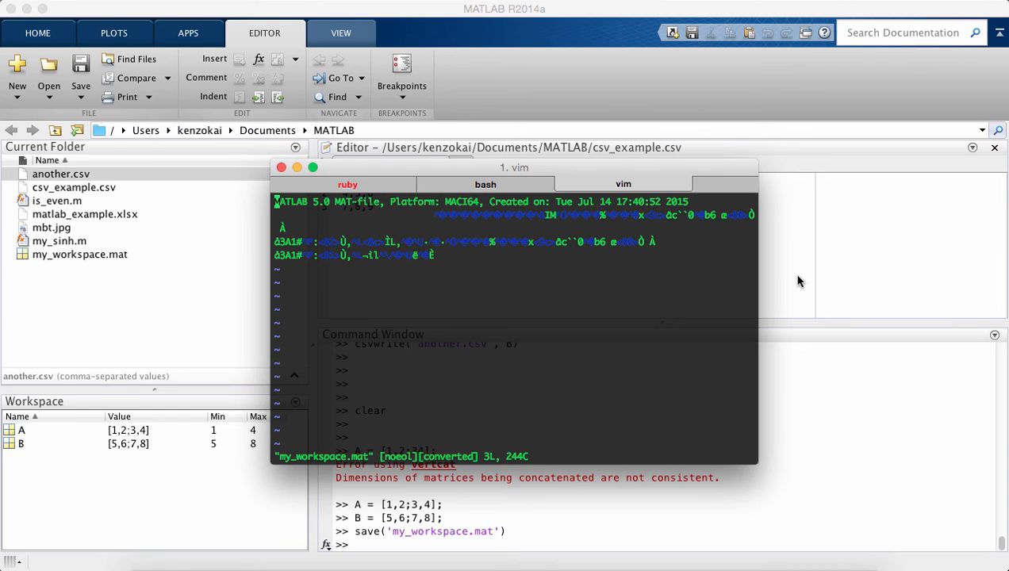
left_click(281, 168)
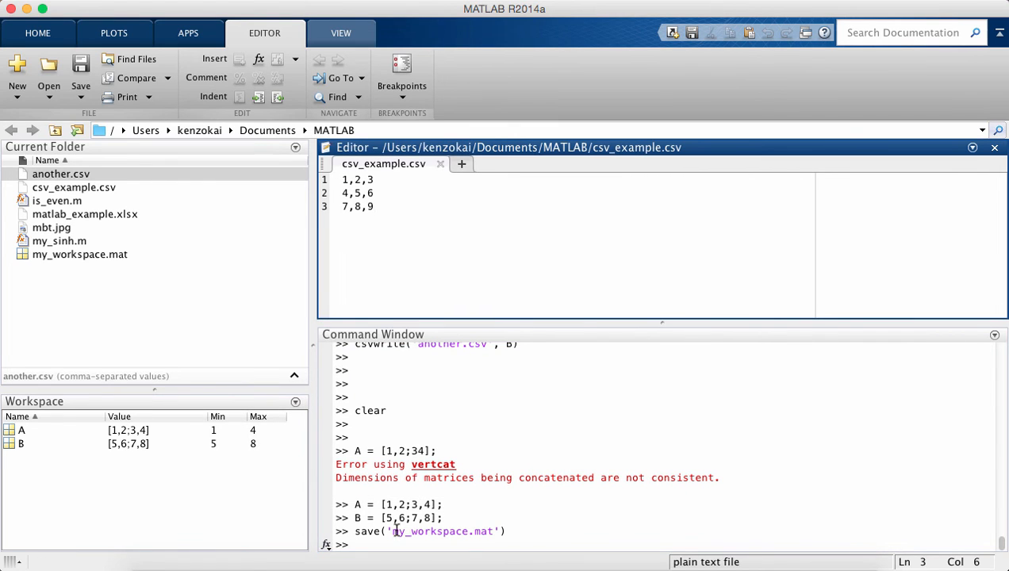
Step: Clear the workspace, restore A and B with load('my_workspace.mat'), then begin a new save command
type("clear")
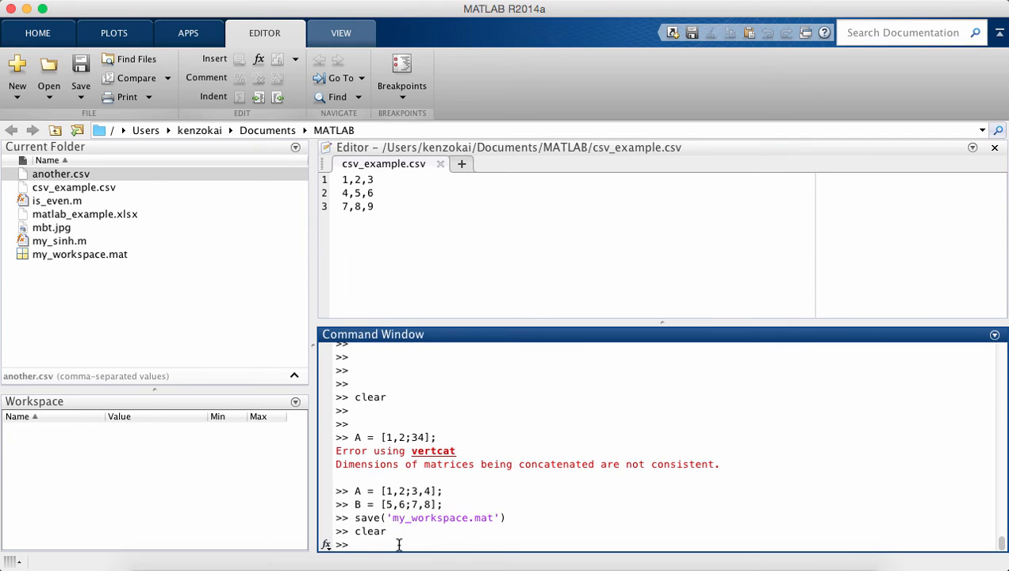
type("load('my_")
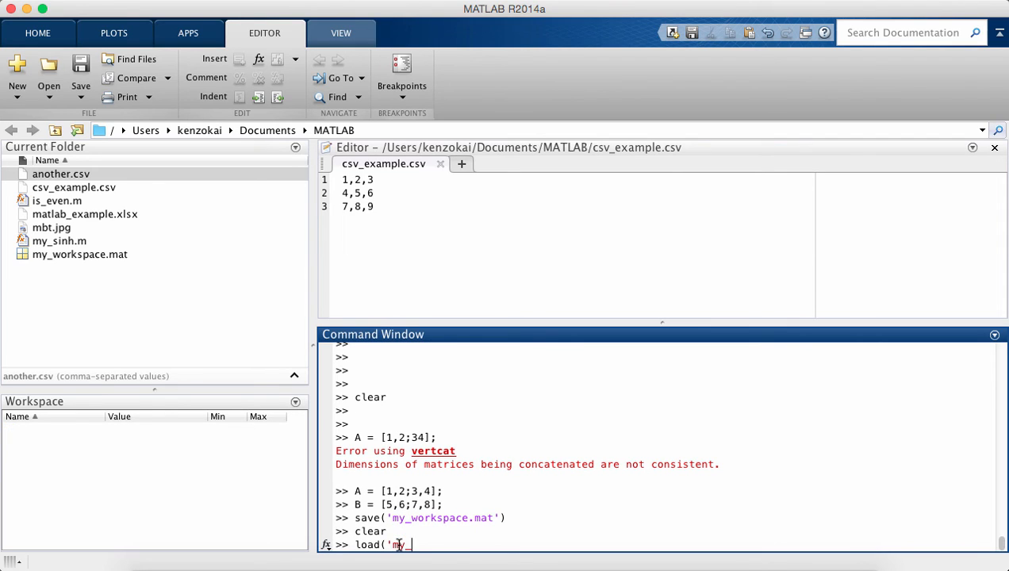
type("_workspace.mat')")
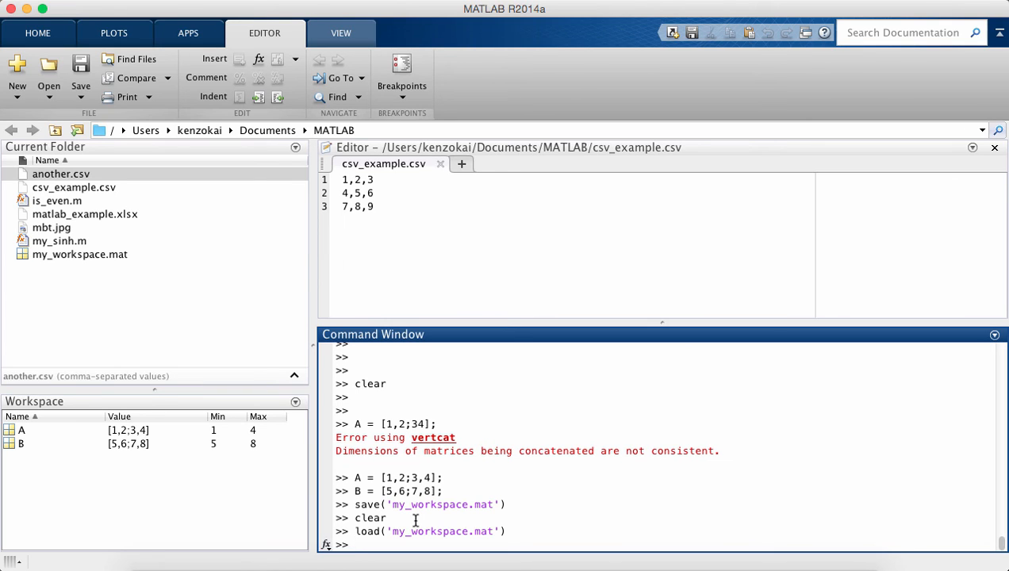
mouse_move(241, 539)
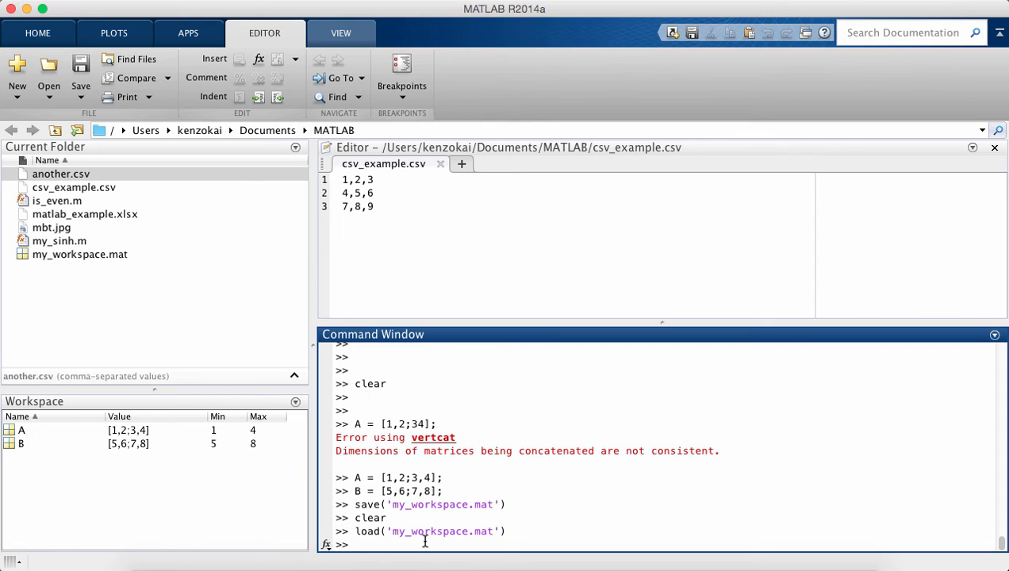
type("save")
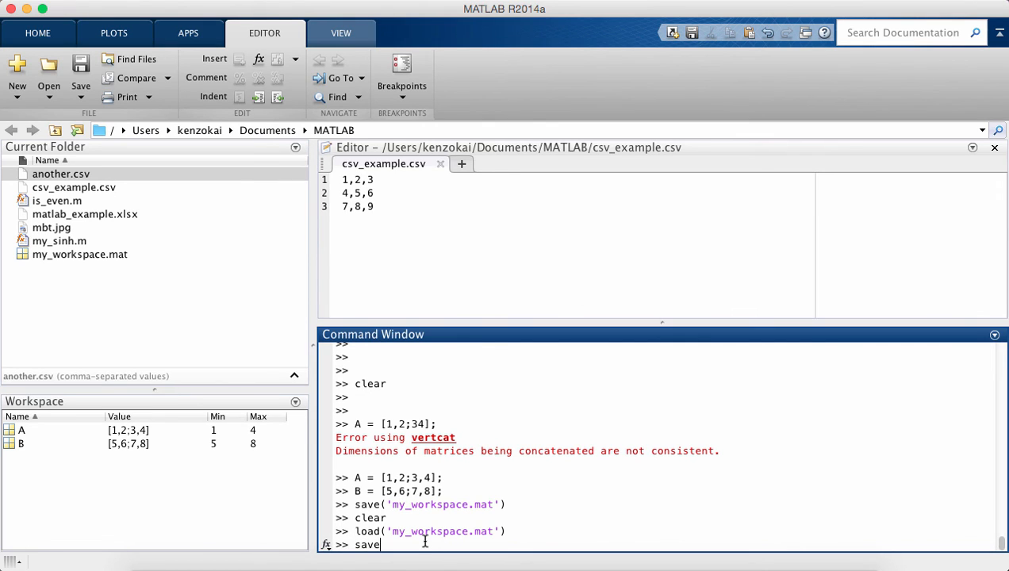
type("('")
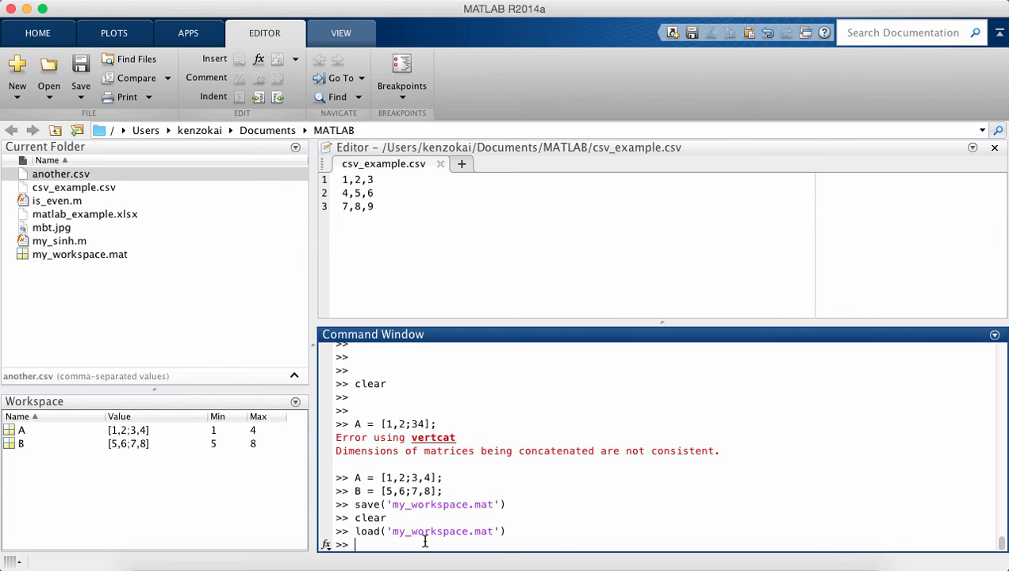
Step: Define the matrix C = [9,10;11,12] in the Command Window
type("C = [")
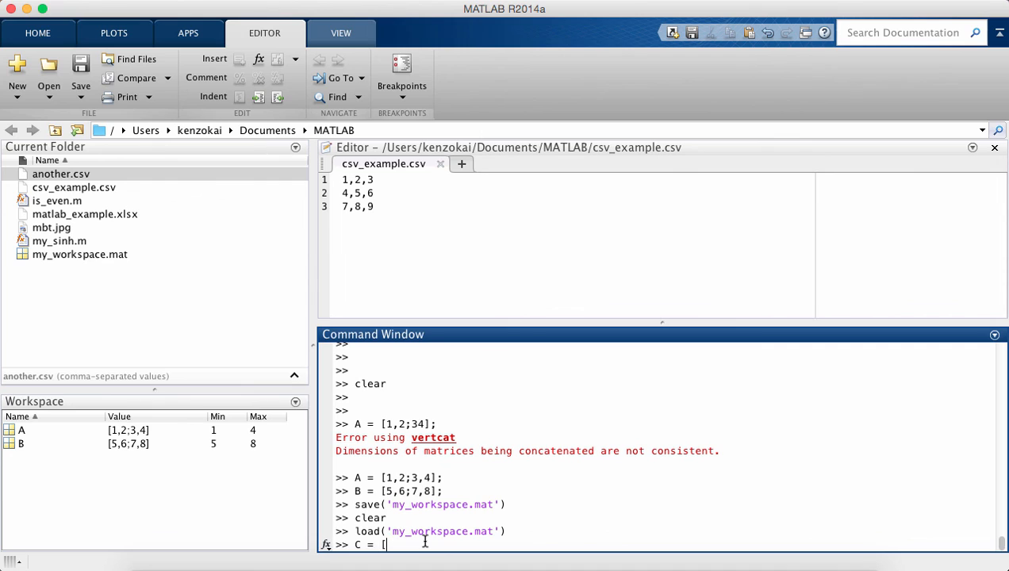
type("9,10;")
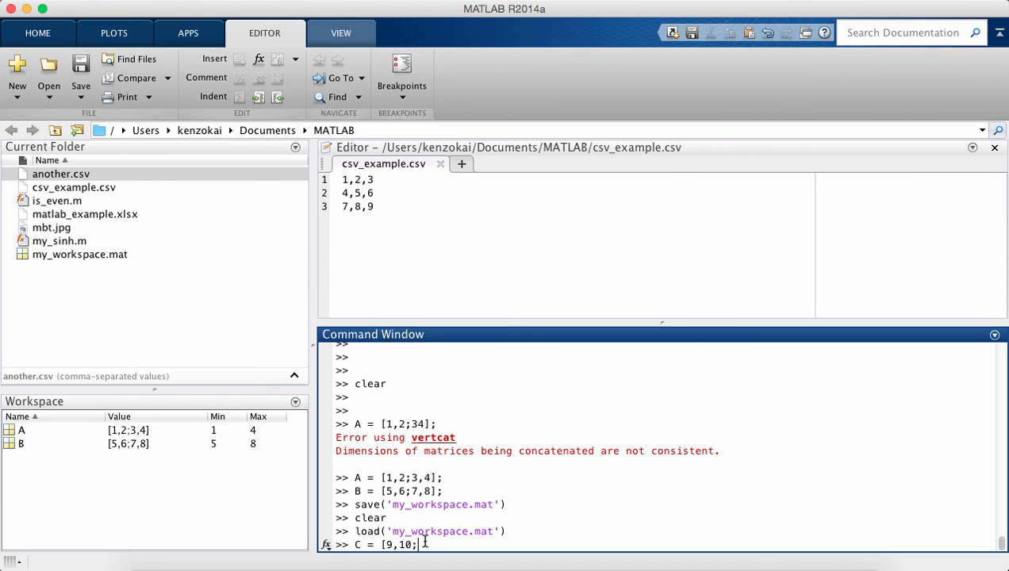
type("11,12];")
type("B = [4,5;6,7];")
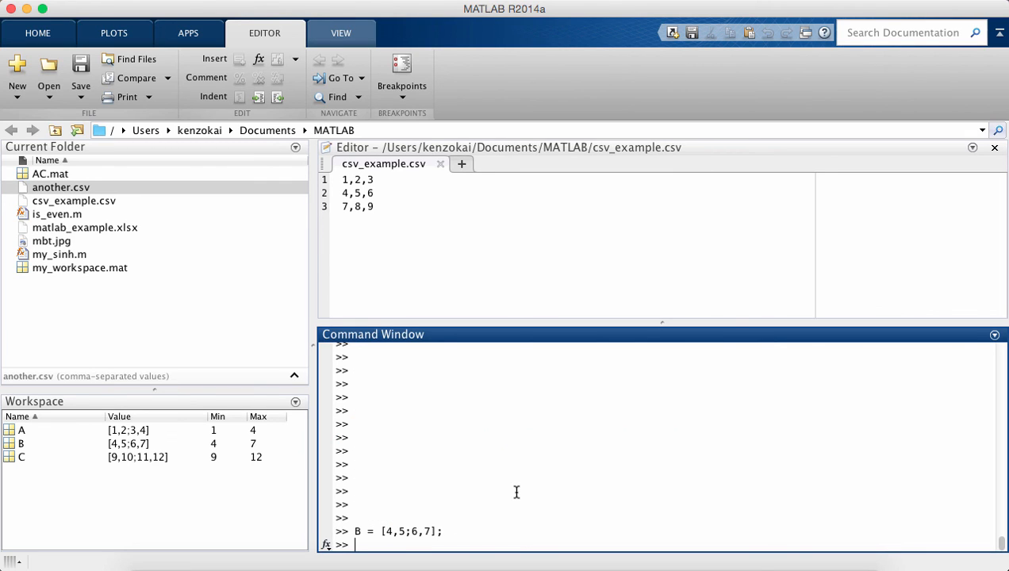
Step: Save only variables A and C into AC.mat, then clear the workspace
type("s")
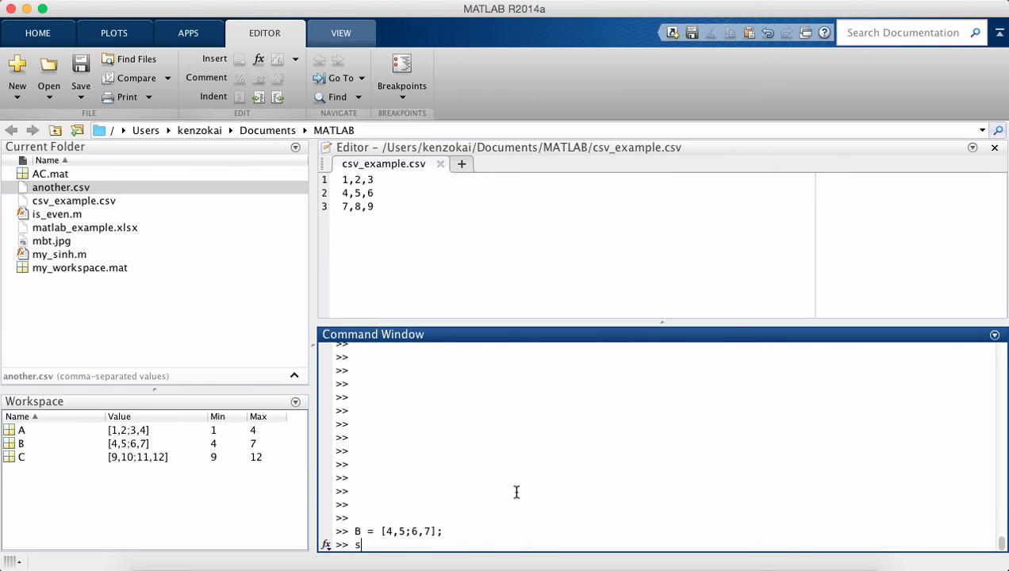
type("ave('AC.mat'")
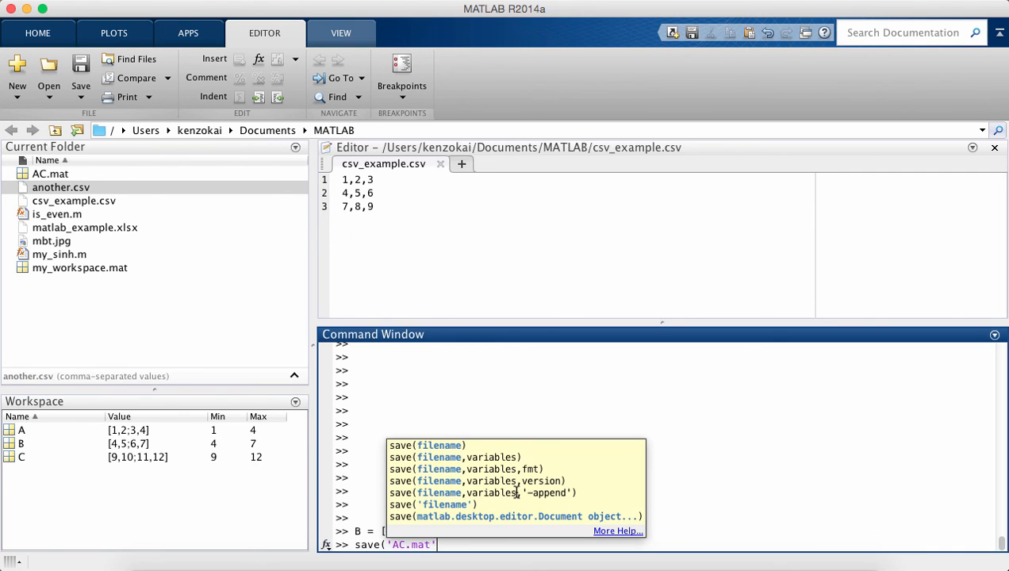
type(",")
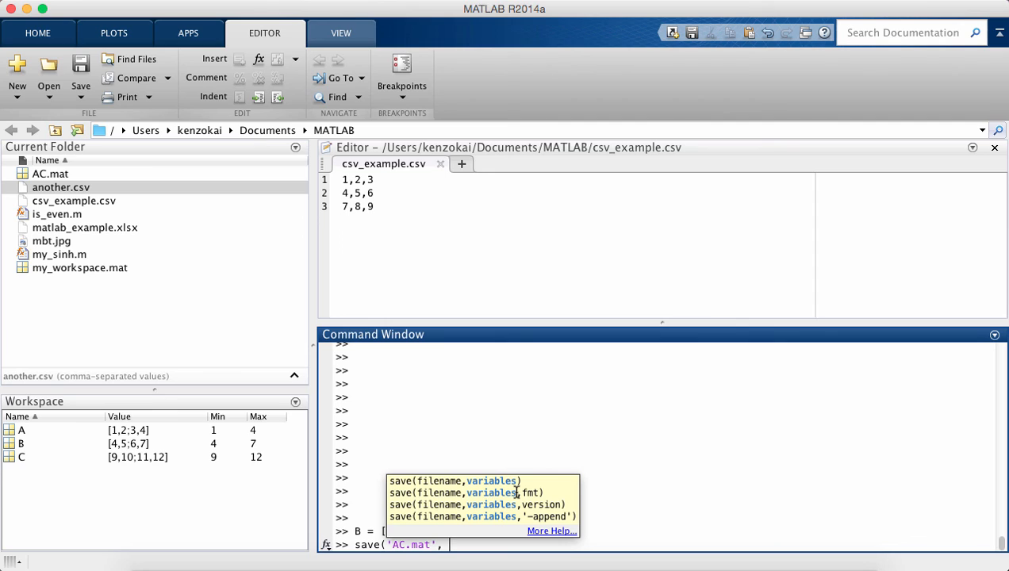
type("'A',")
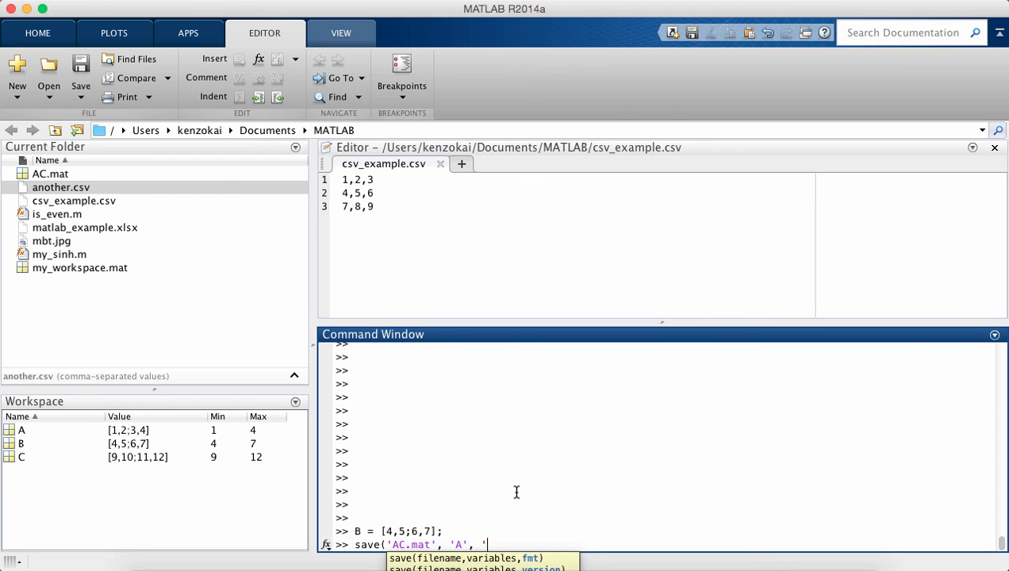
type("'C")
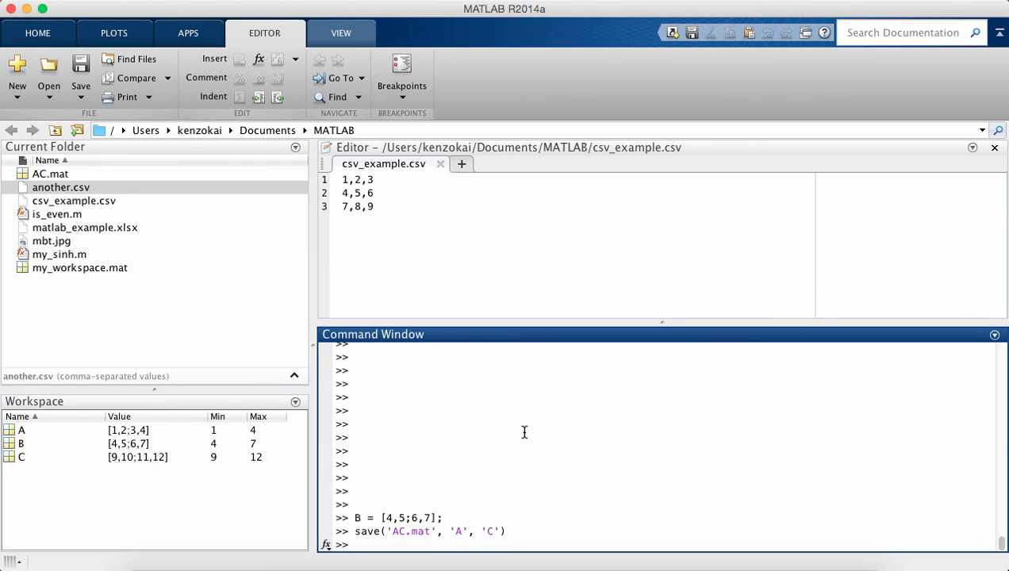
type("clear")
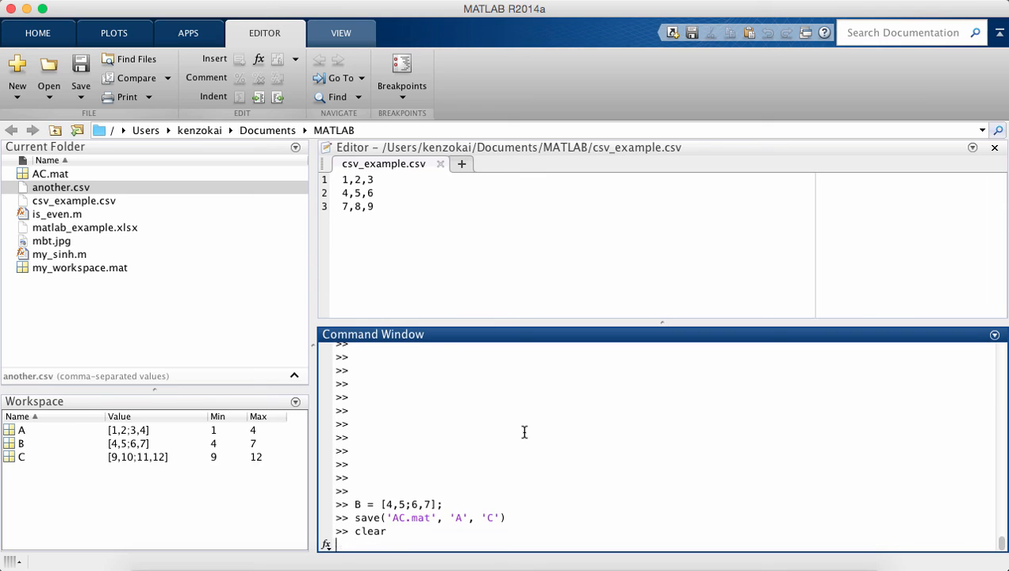
Step: Load AC.mat, restoring A = [1,2;3,4] and C = [9,10;11,12] into the workspace
type("load('A")
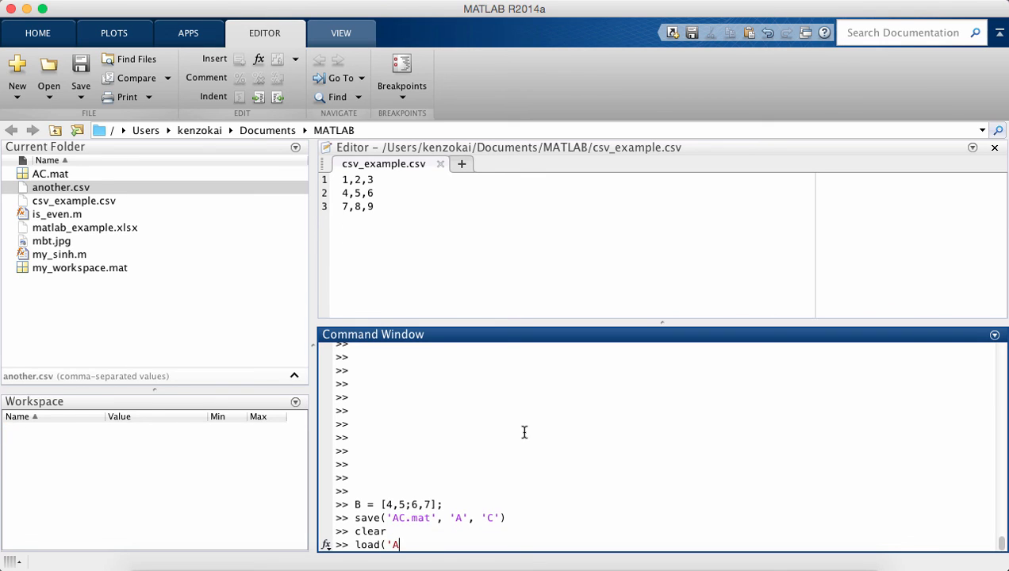
type("C.mat')")
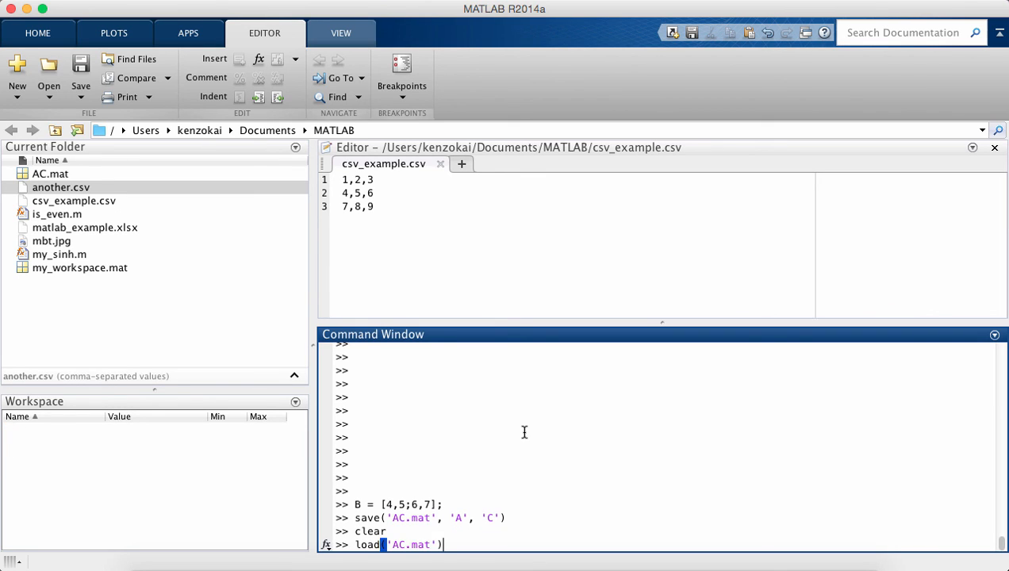
key("enter")
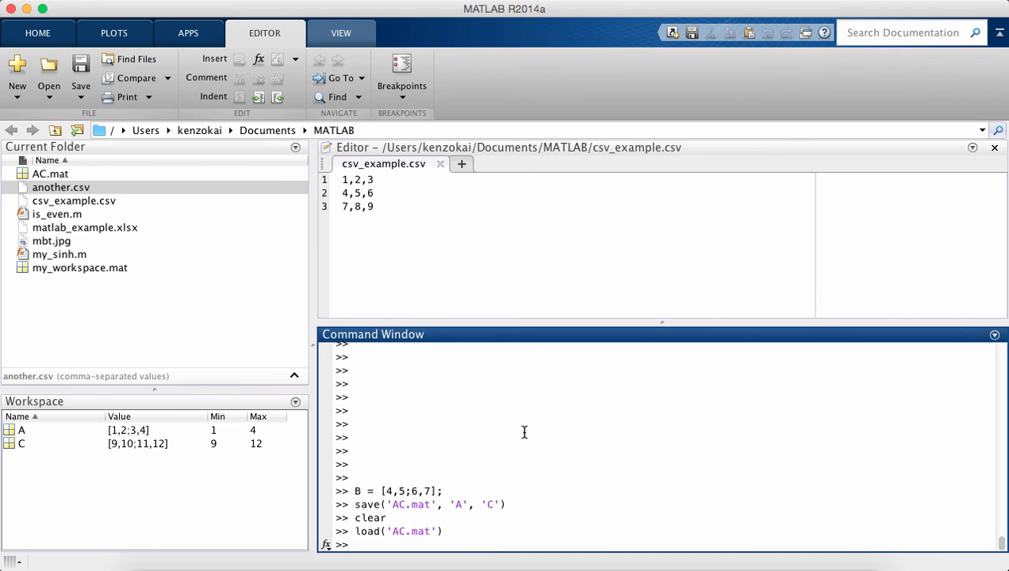